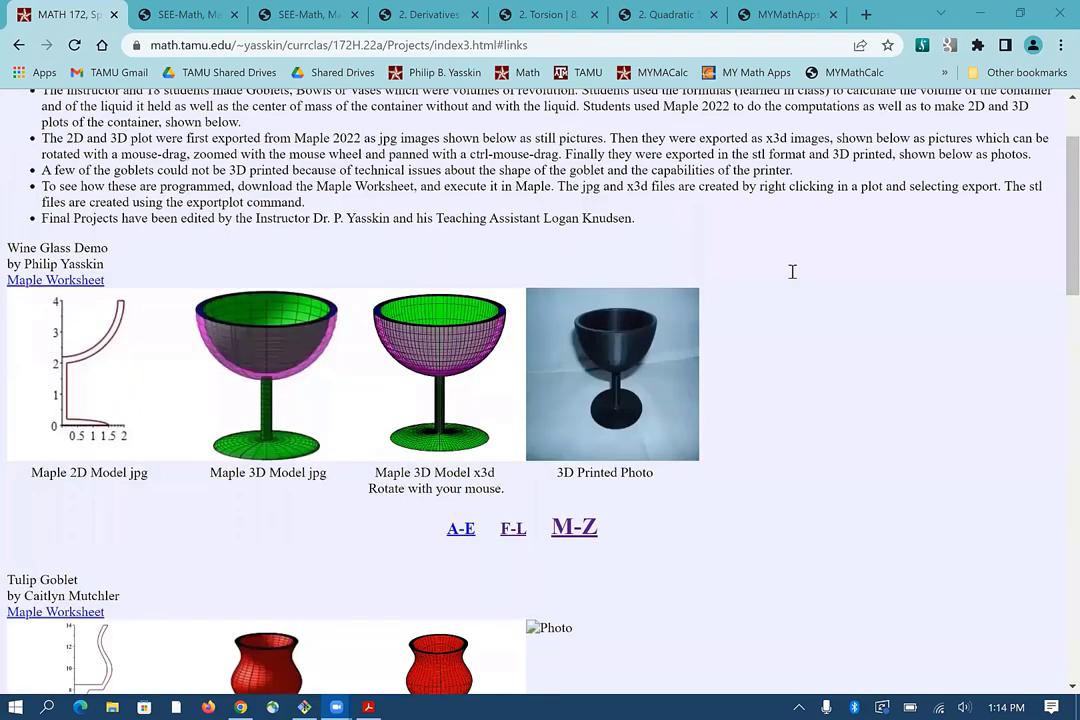
mouse_move(765, 424)
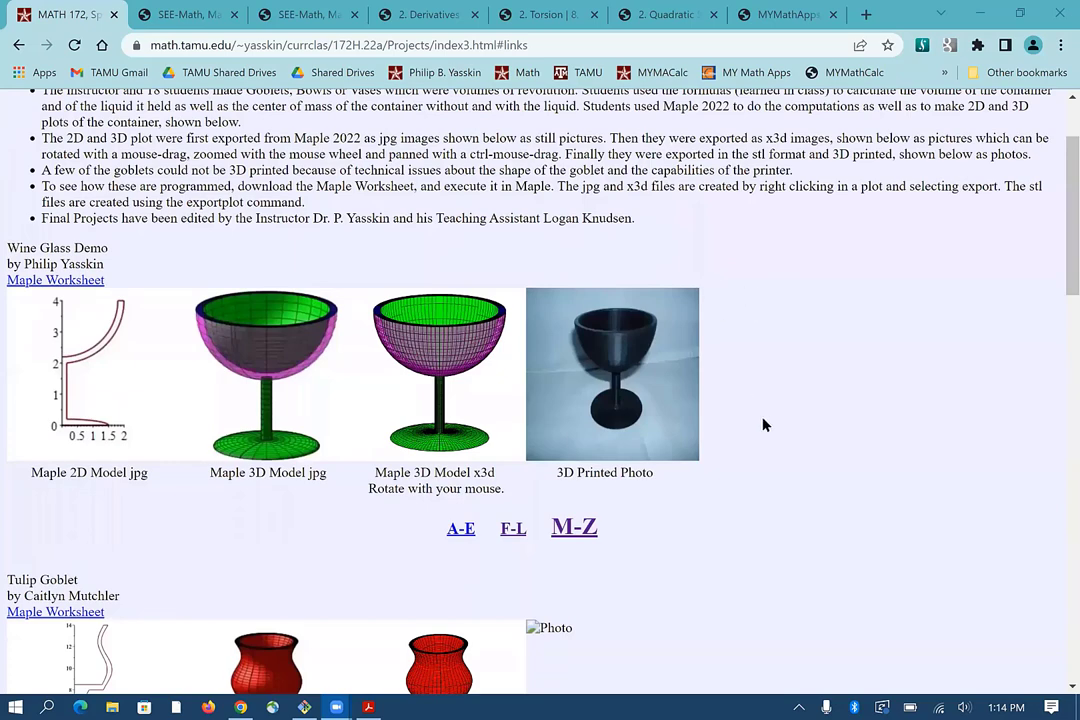
mouse_move(756, 420)
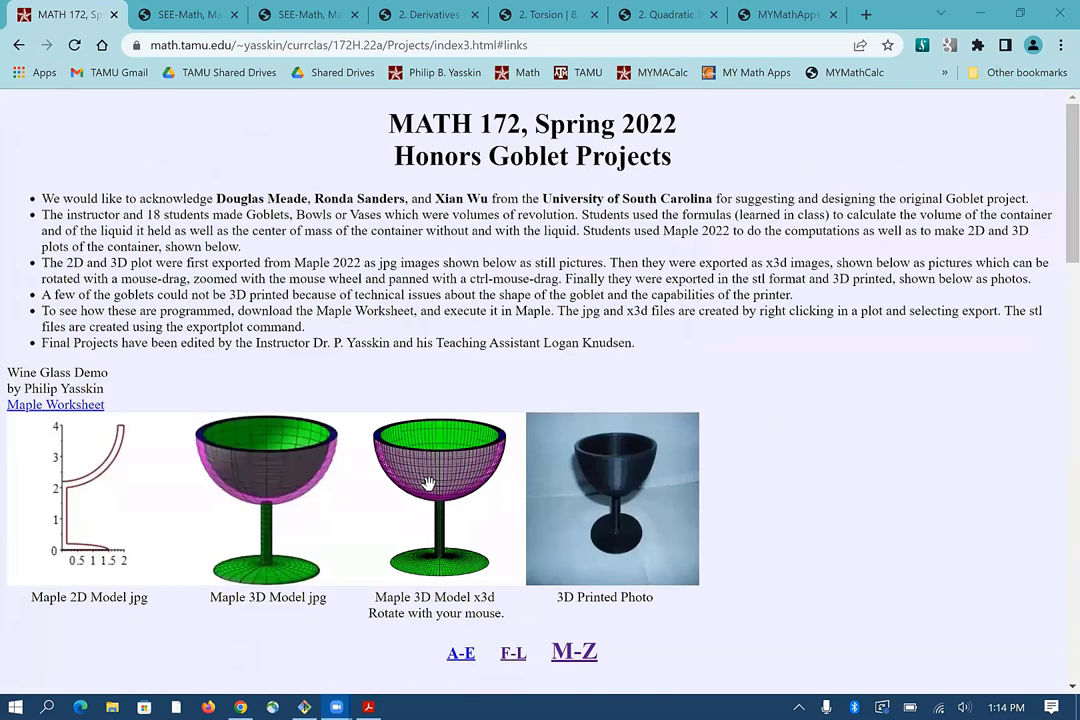
mouse_move(233, 527)
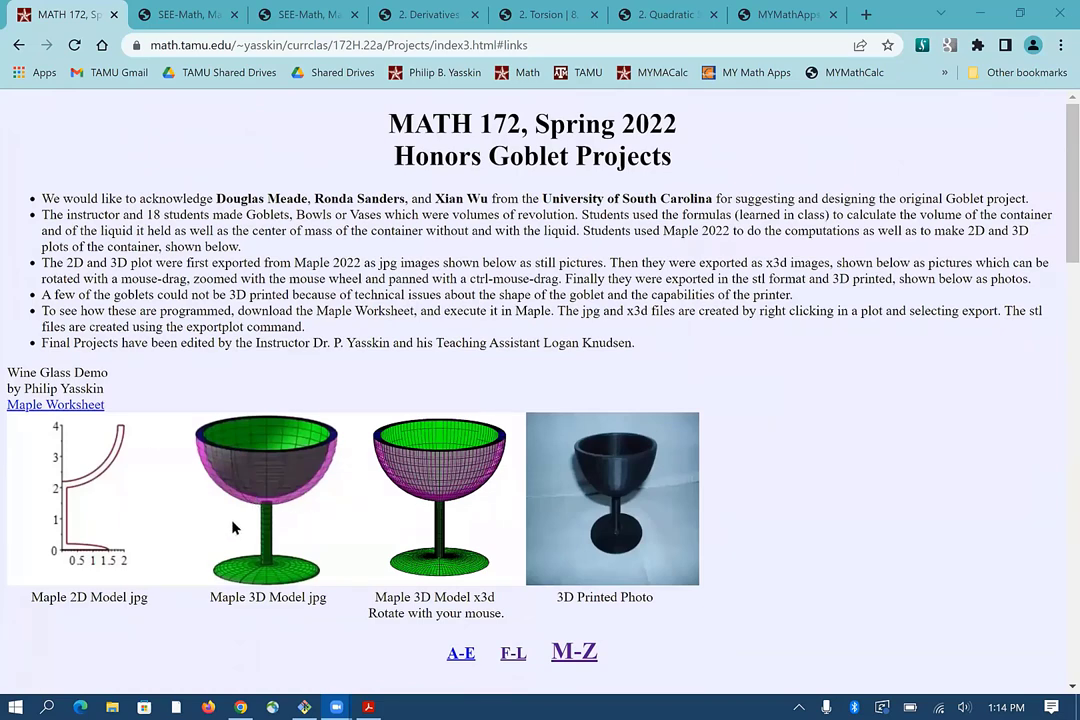
mouse_move(800, 473)
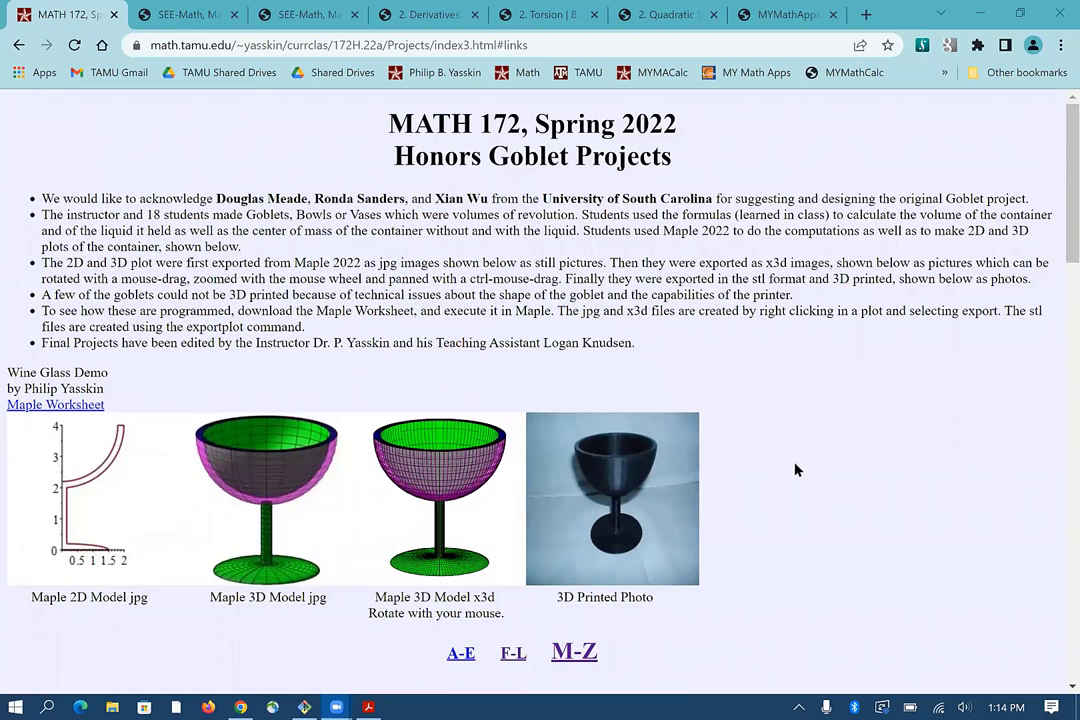
mouse_move(710, 487)
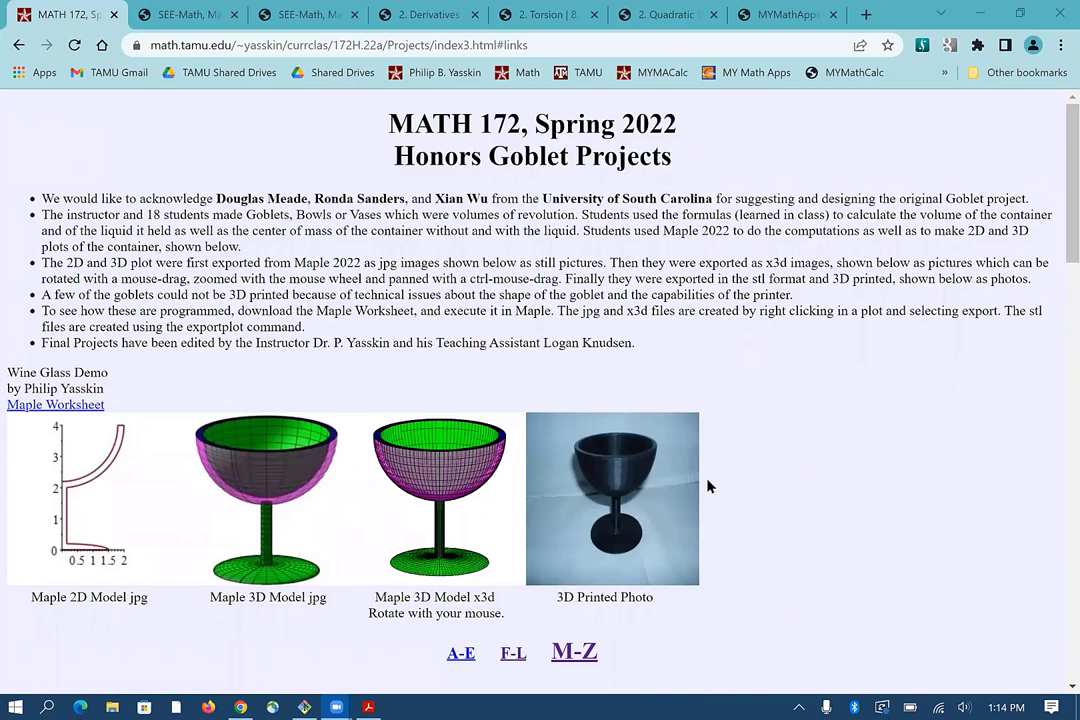
mouse_move(762, 475)
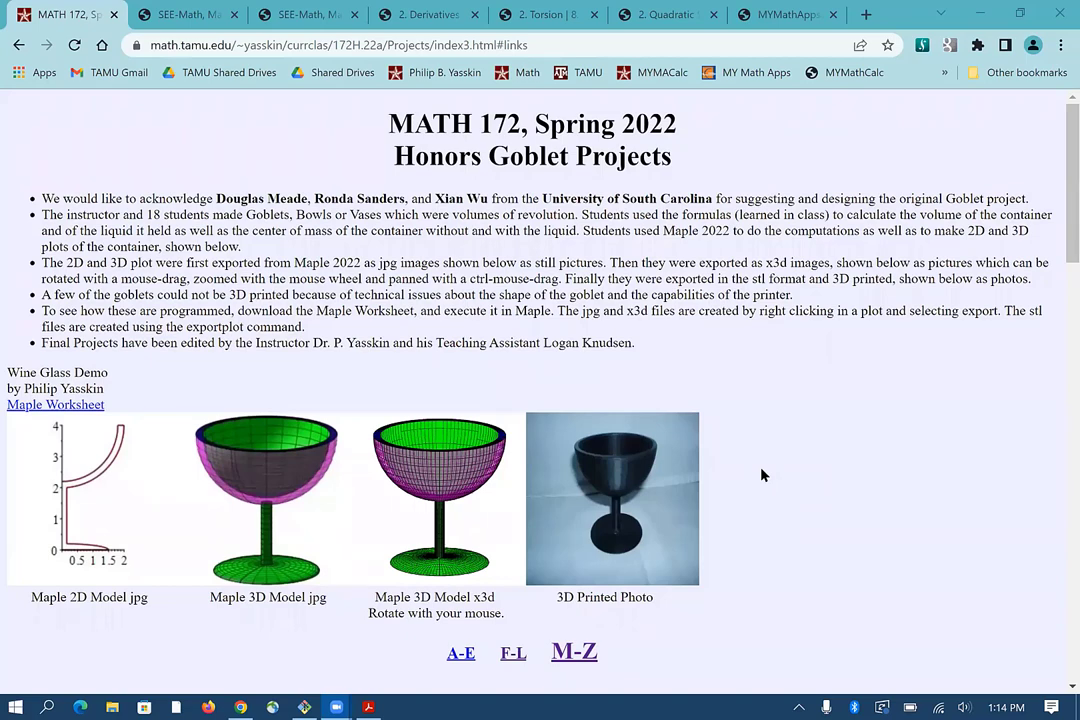
Step: Scroll through the student goblet projects, tilting the Goldilocks model to look inside its bowl
scroll("down", 3)
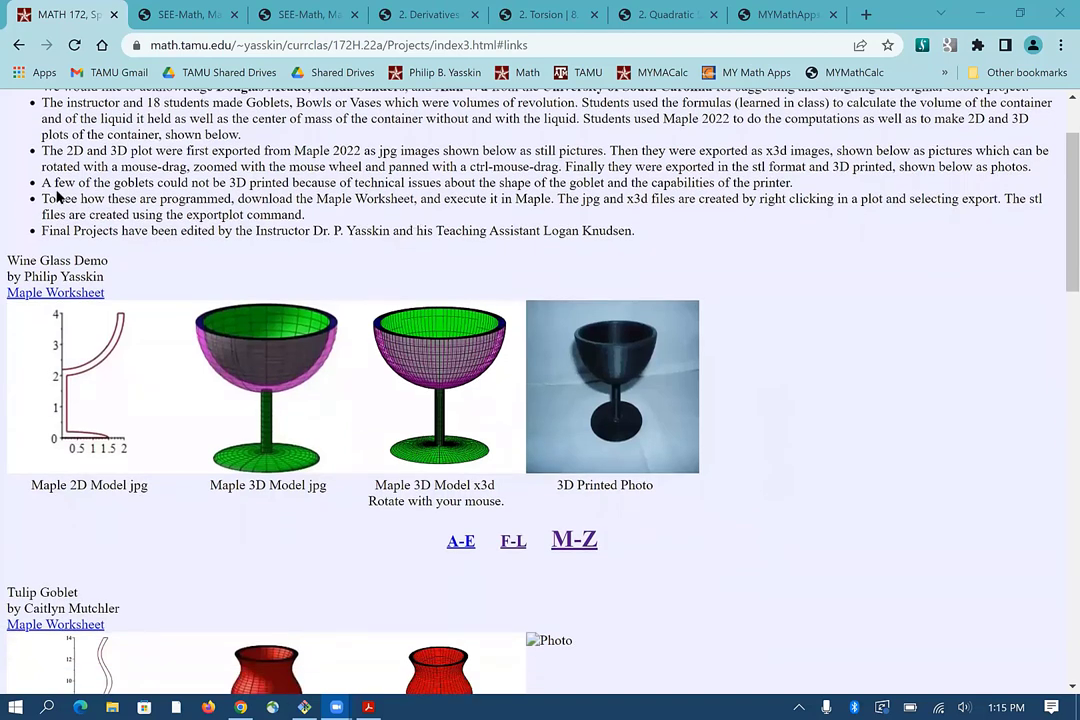
mouse_move(90, 195)
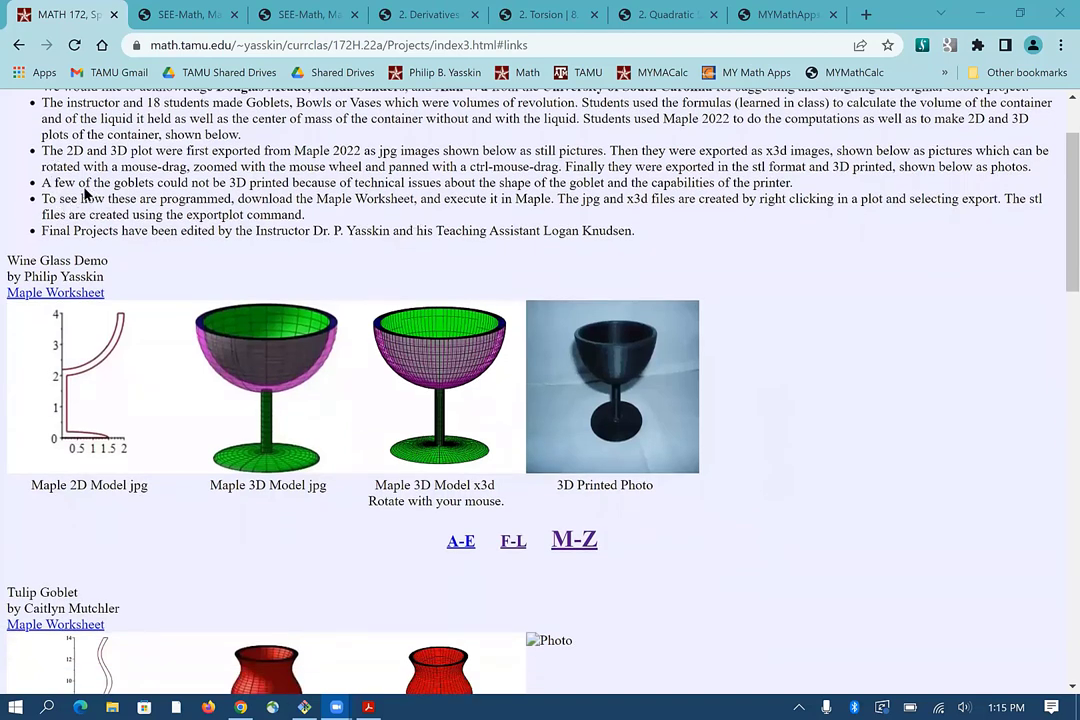
scroll("down", 3)
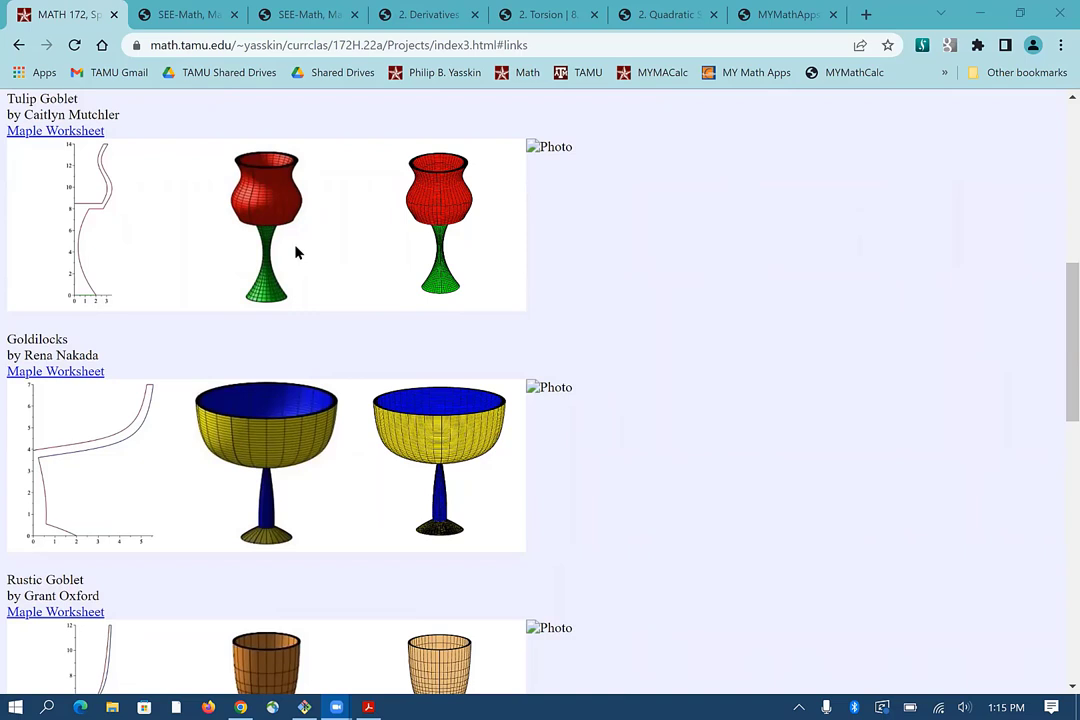
mouse_move(463, 248)
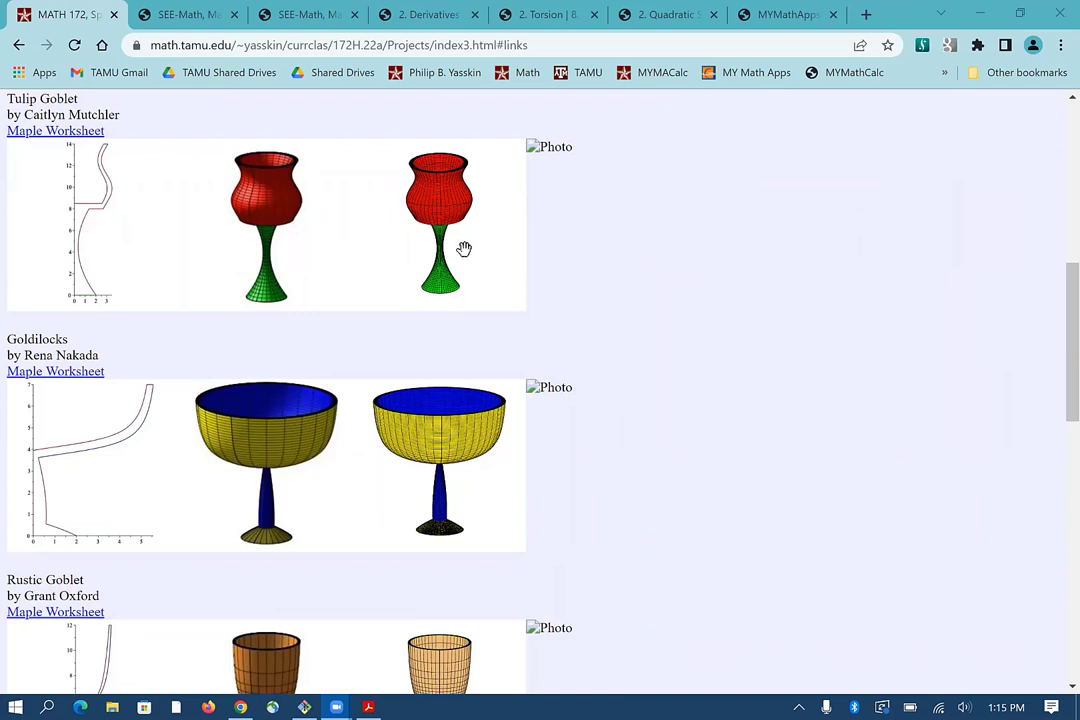
mouse_move(462, 248)
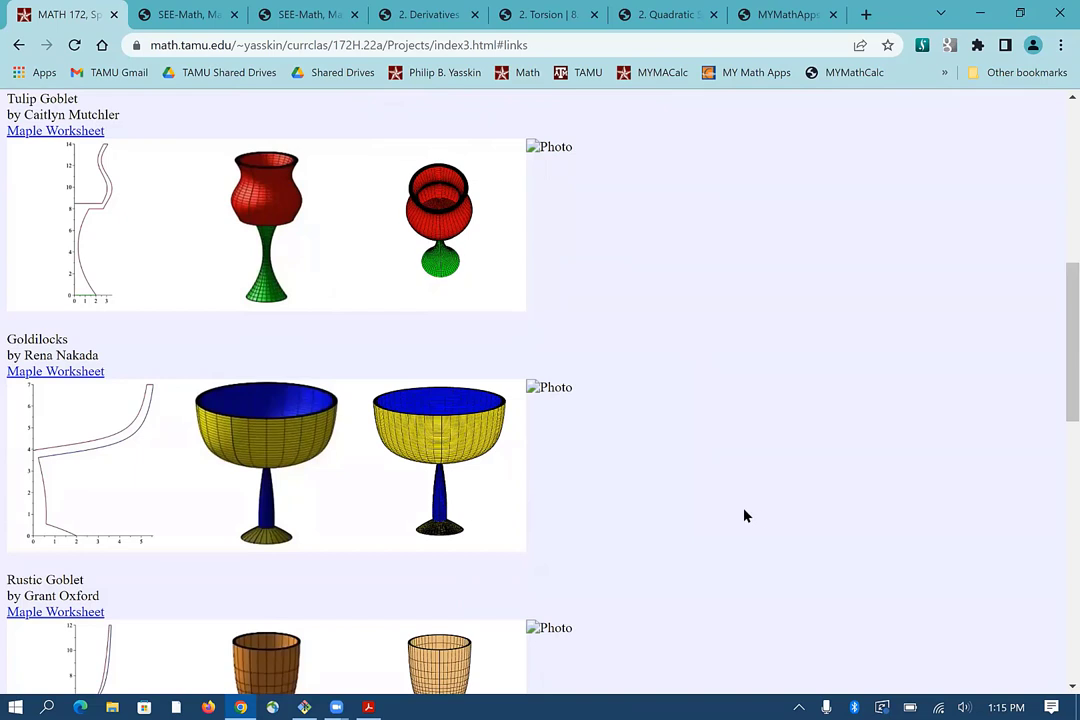
scroll("down", 3)
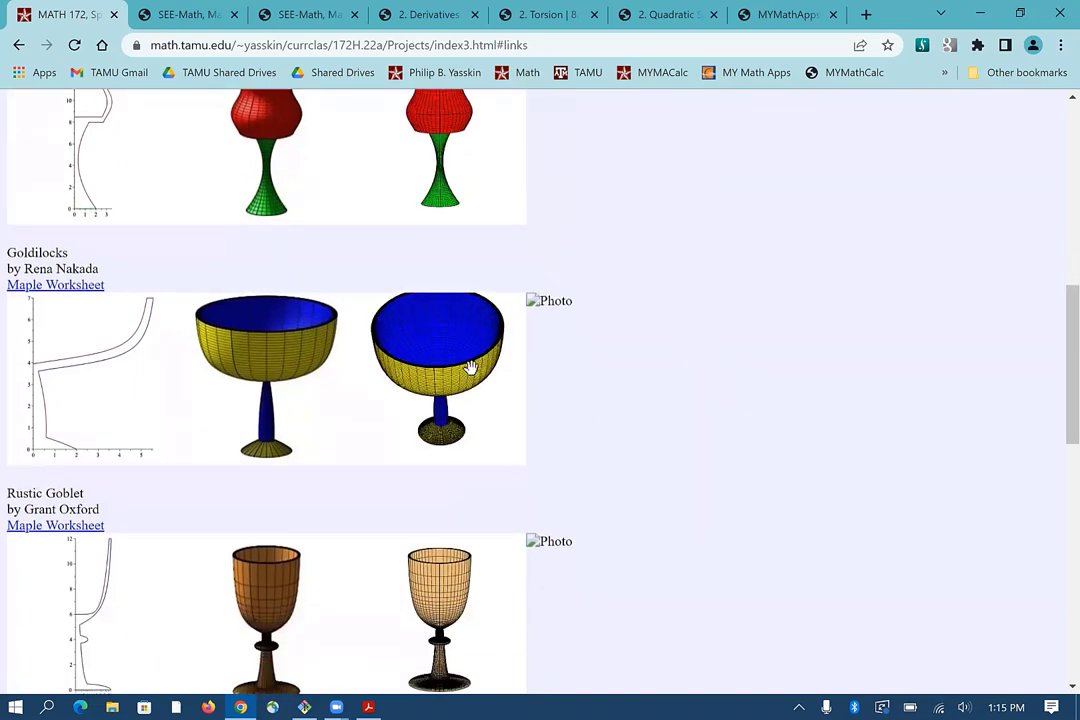
left_click_drag(470, 365, 450, 358)
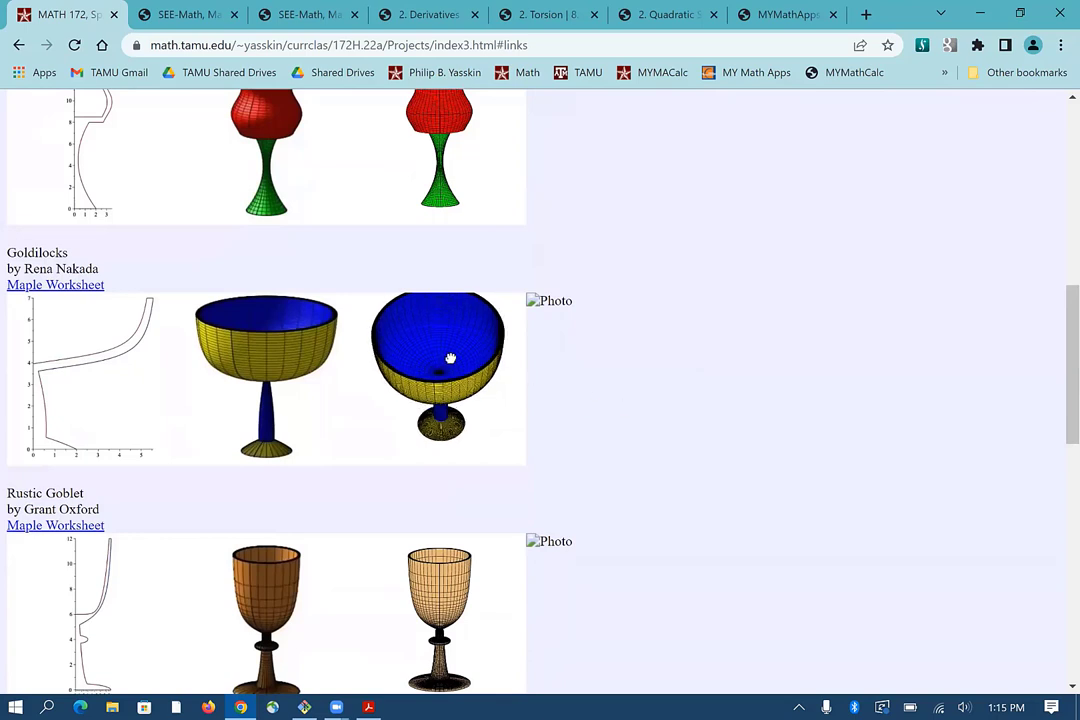
scroll("down", 3)
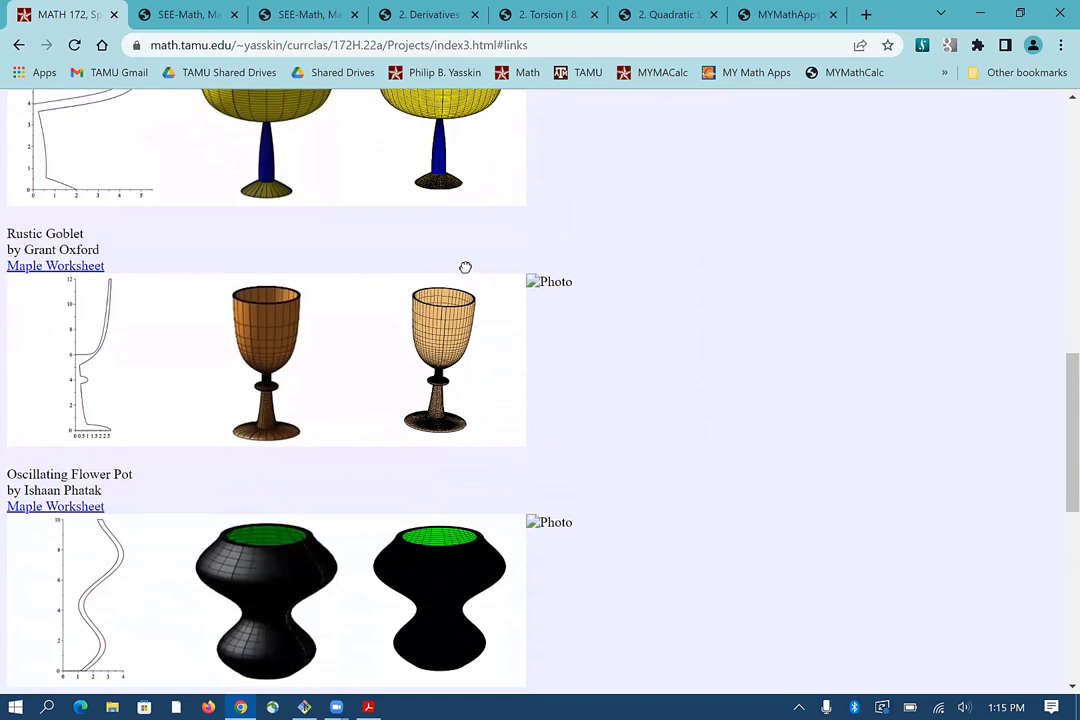
scroll("down", 3)
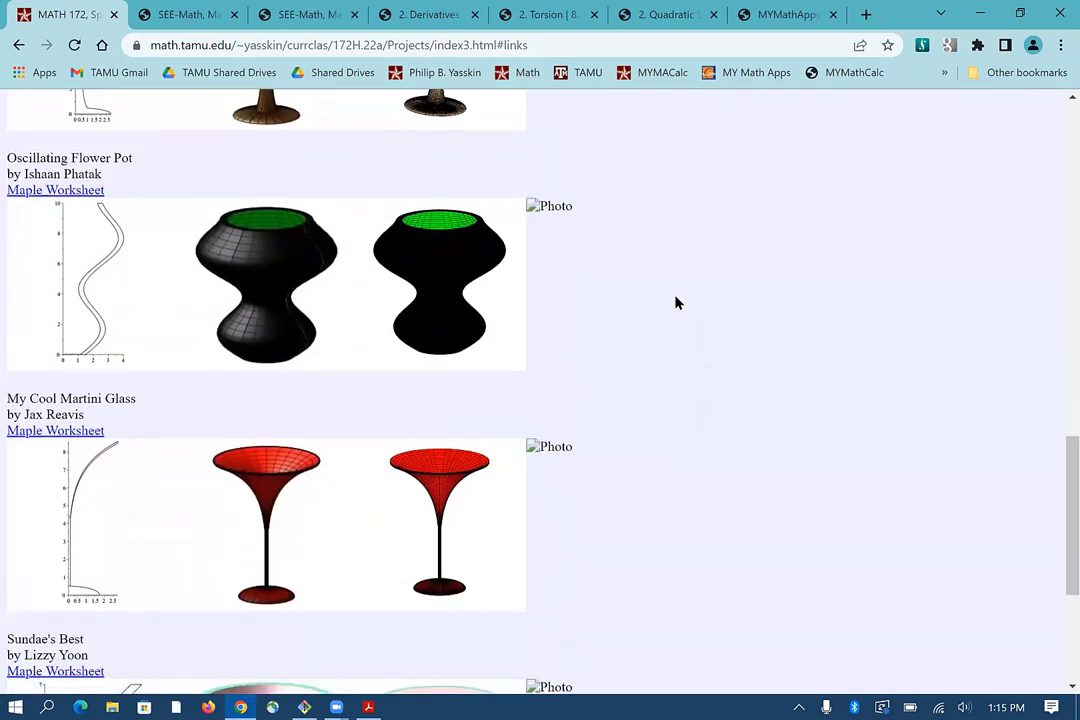
scroll("down", 3)
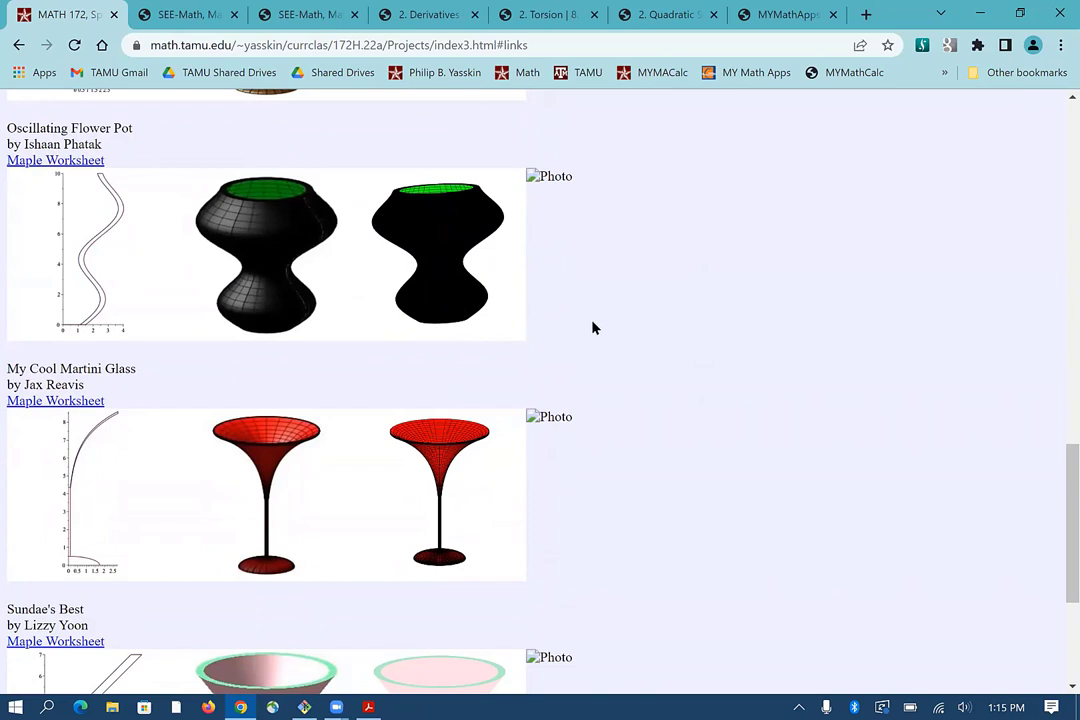
scroll("down", 3)
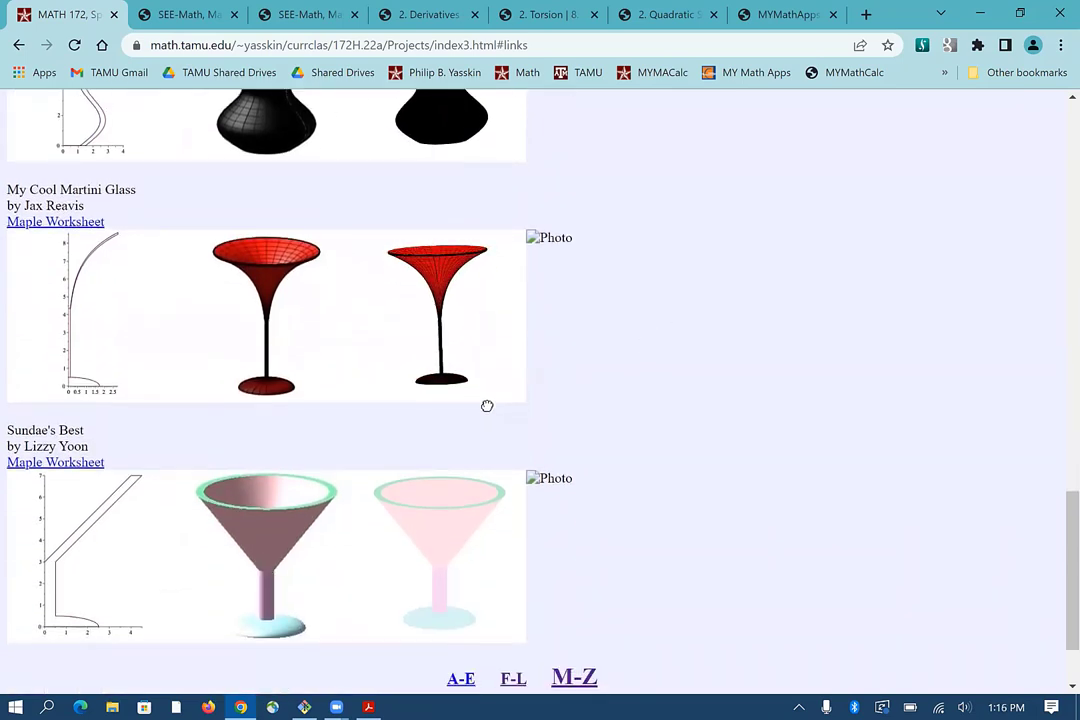
scroll("down", 3)
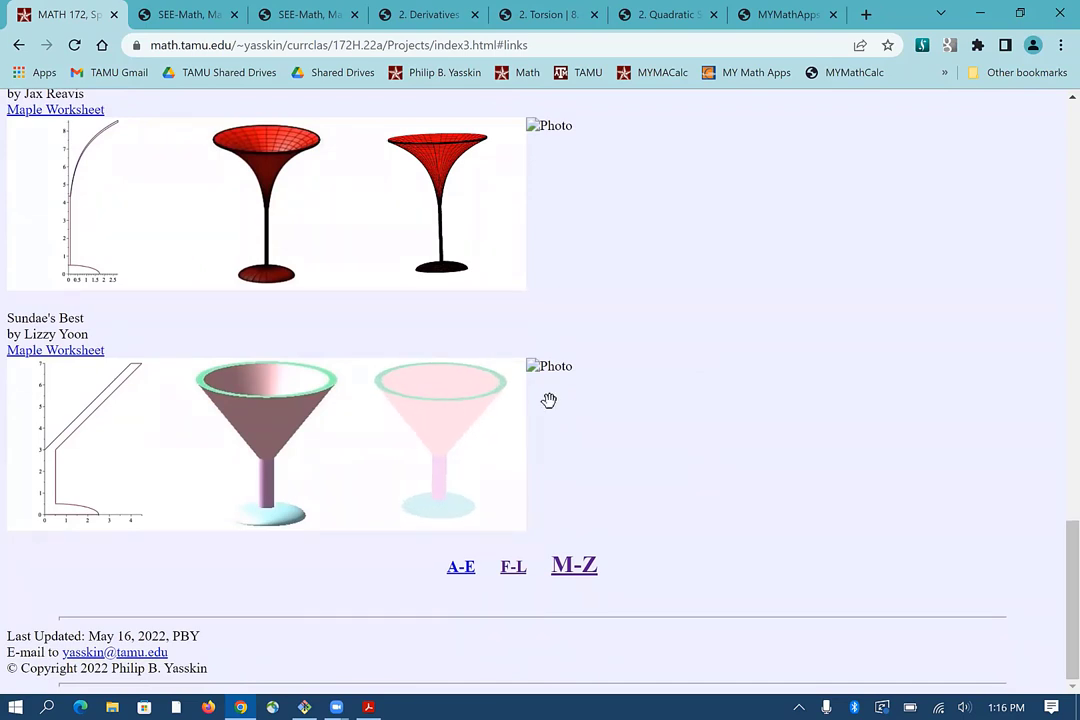
scroll("up", 3)
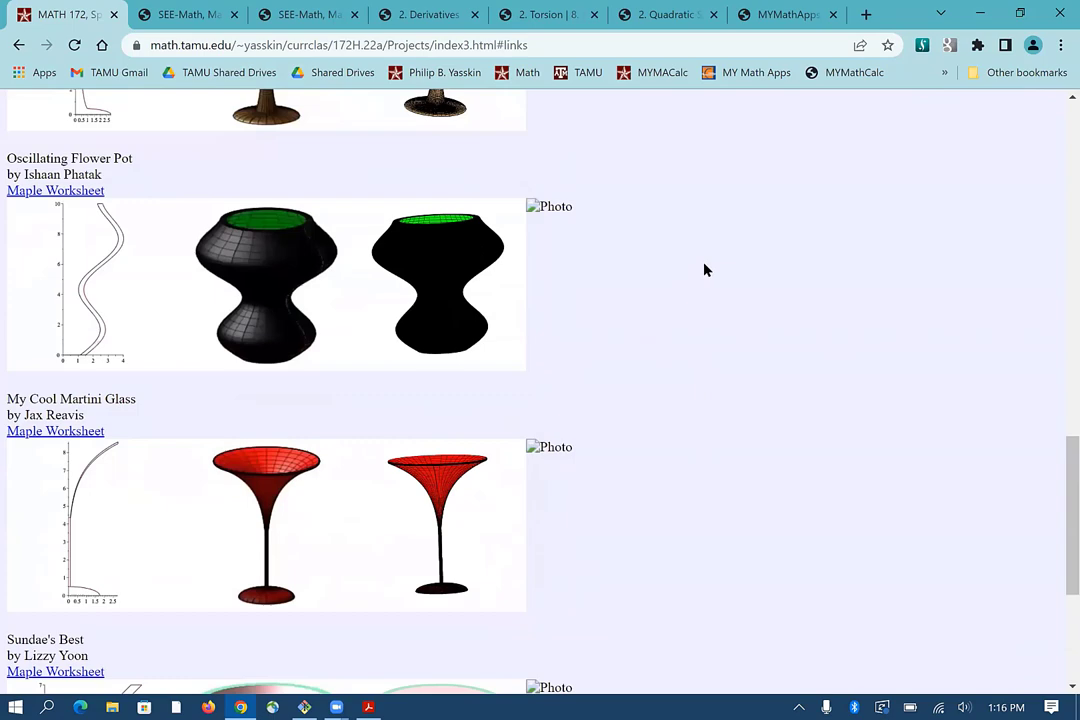
scroll("down", 3)
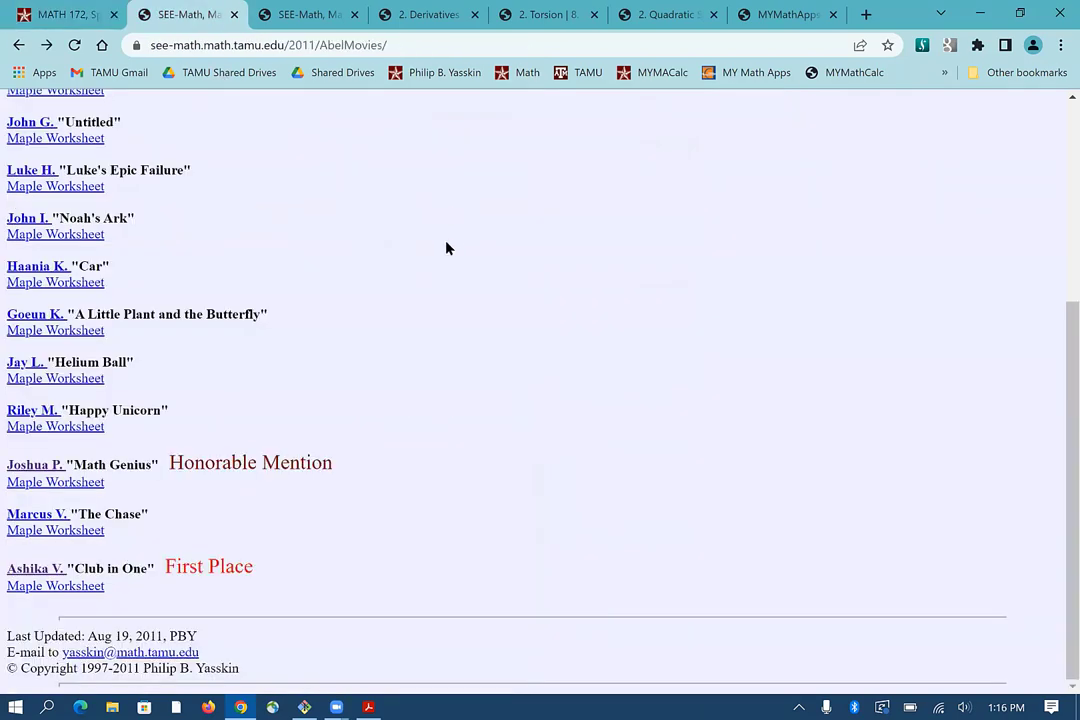
mouse_move(461, 250)
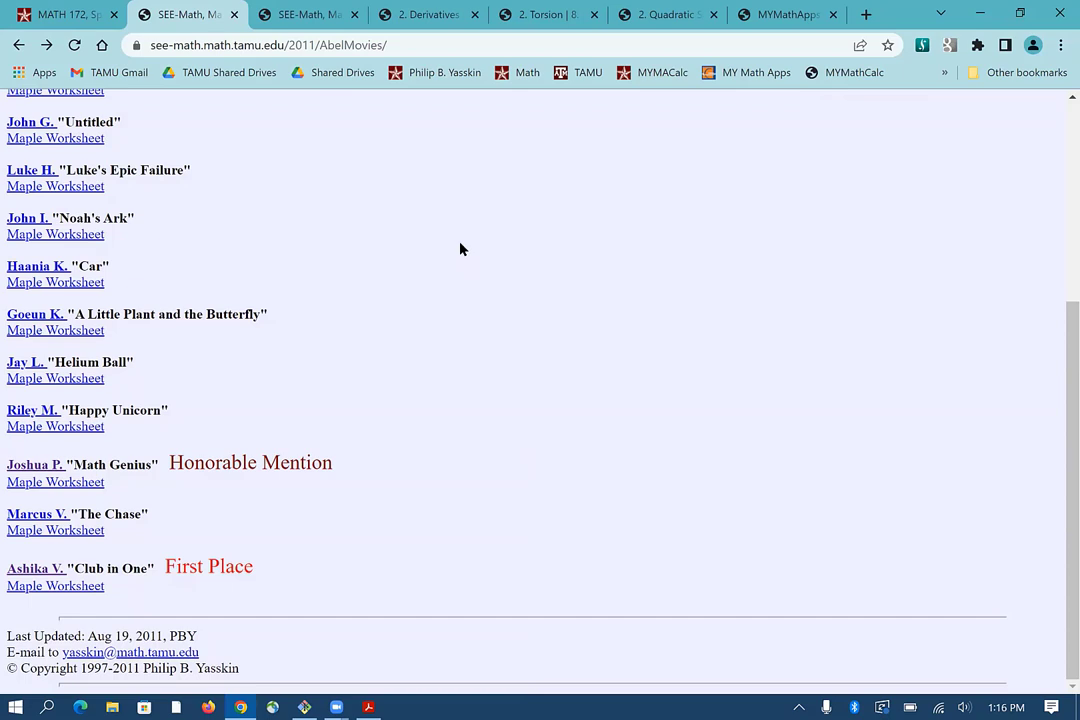
mouse_move(362, 564)
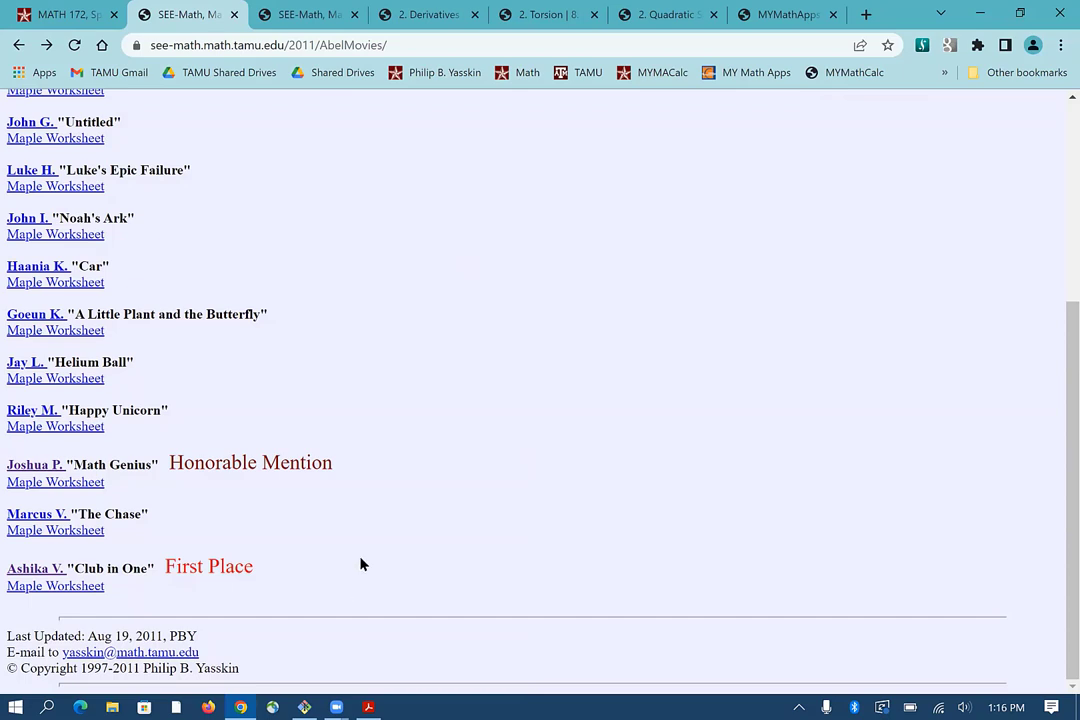
mouse_move(45, 575)
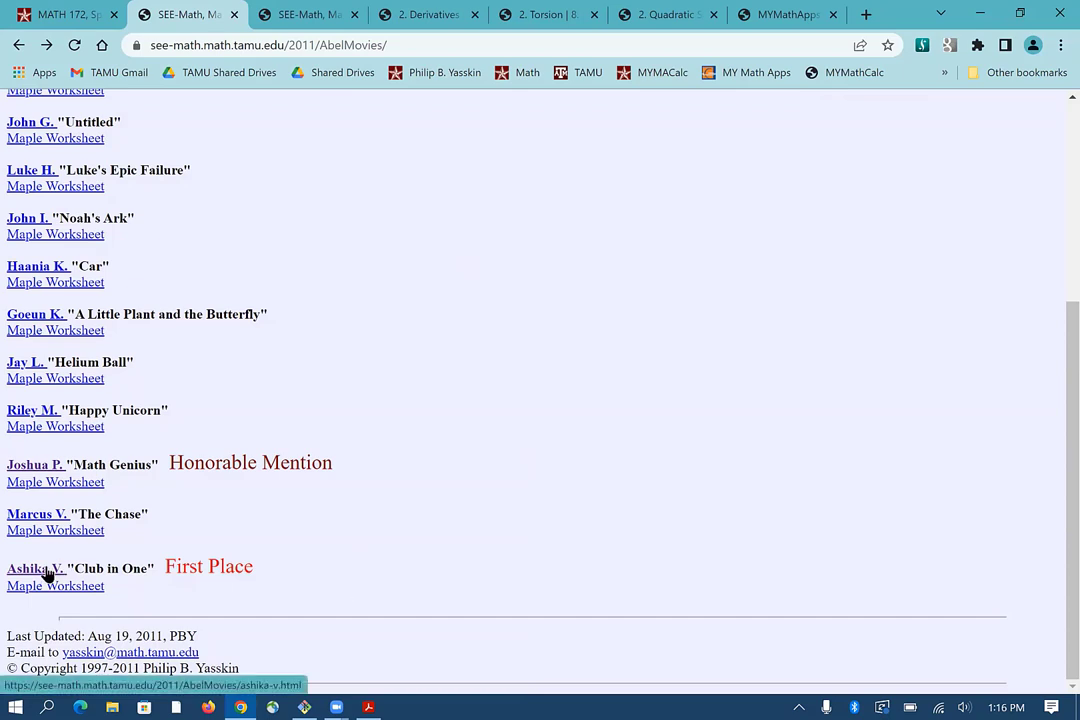
left_click(36, 568)
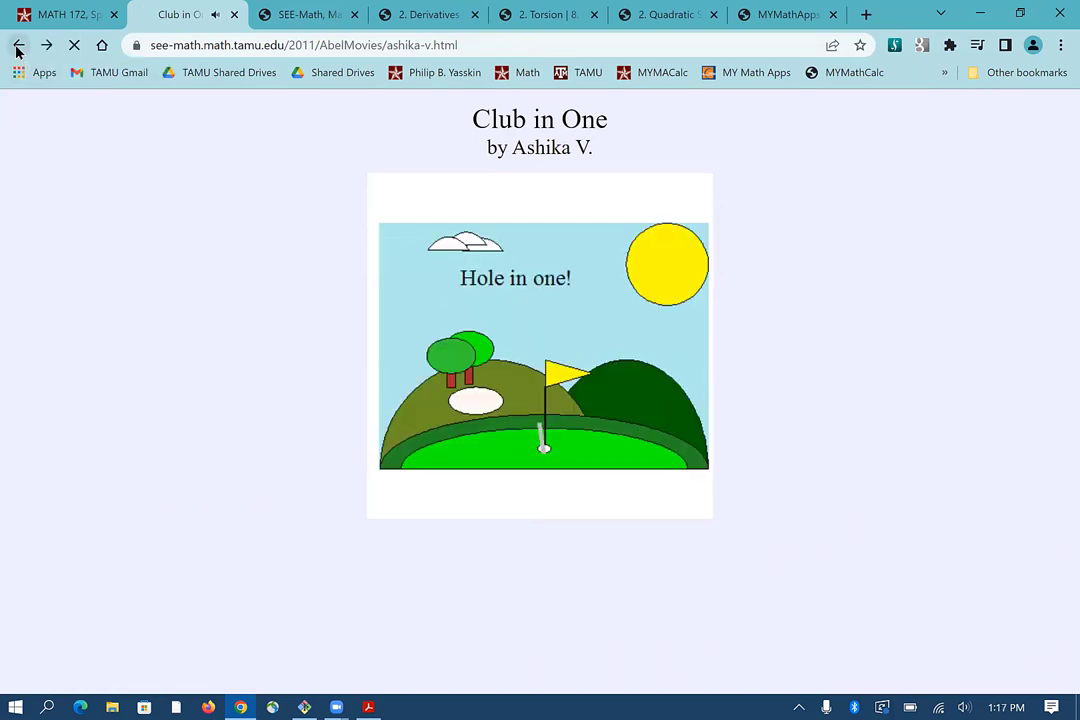
left_click(18, 45)
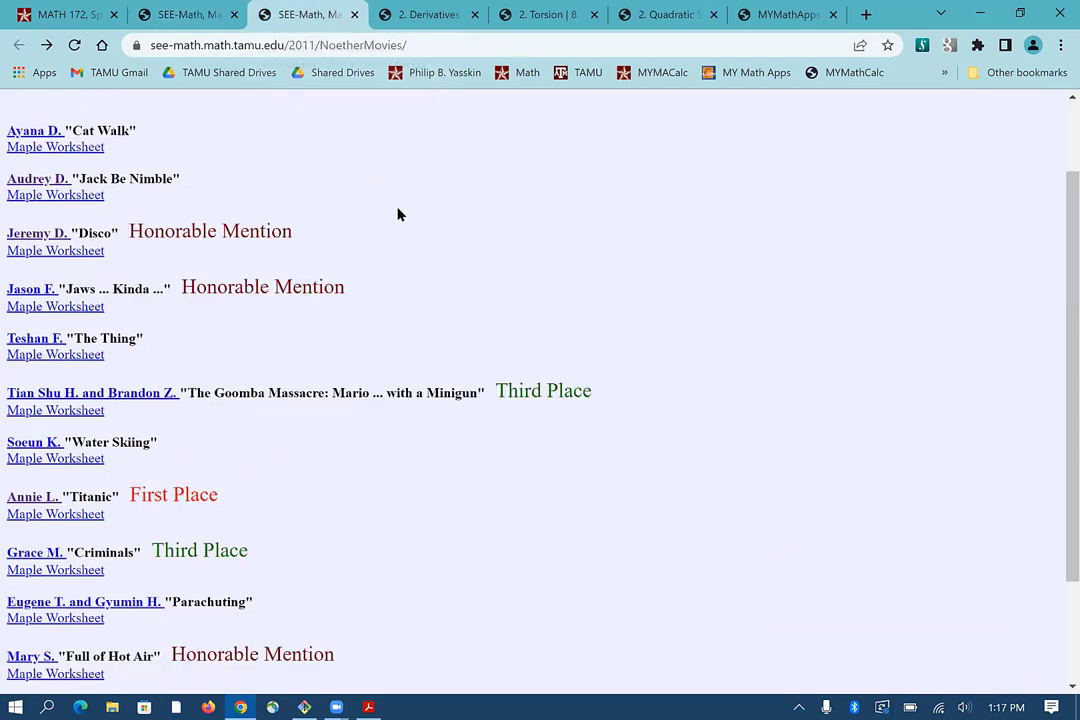
mouse_move(456, 243)
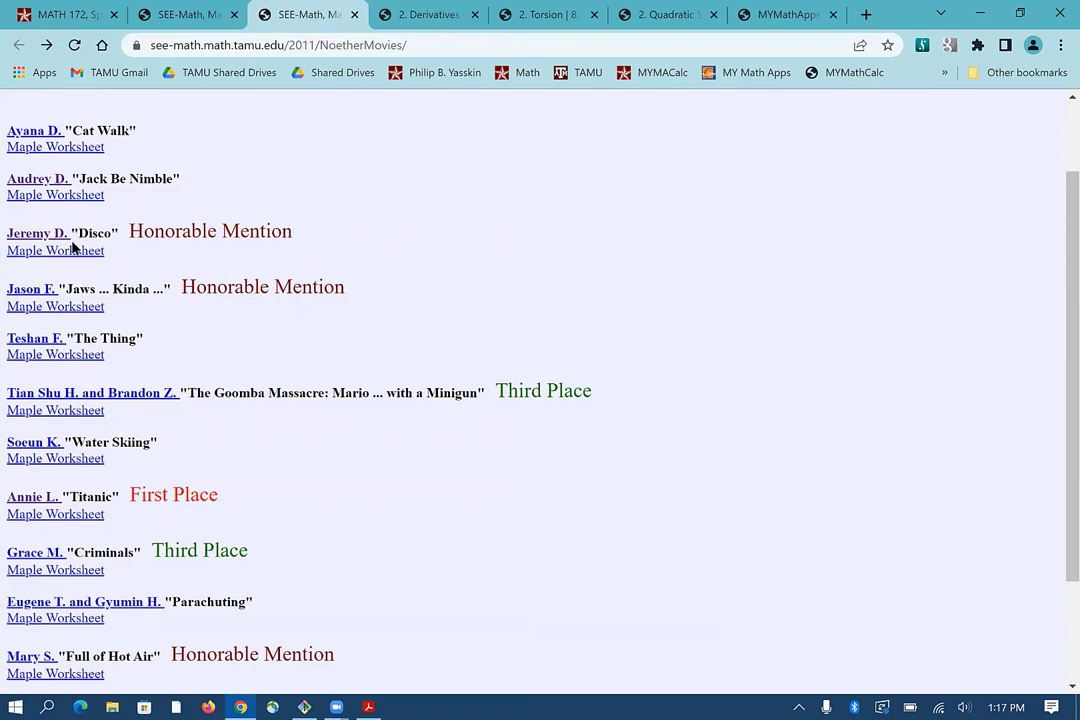
left_click(38, 232)
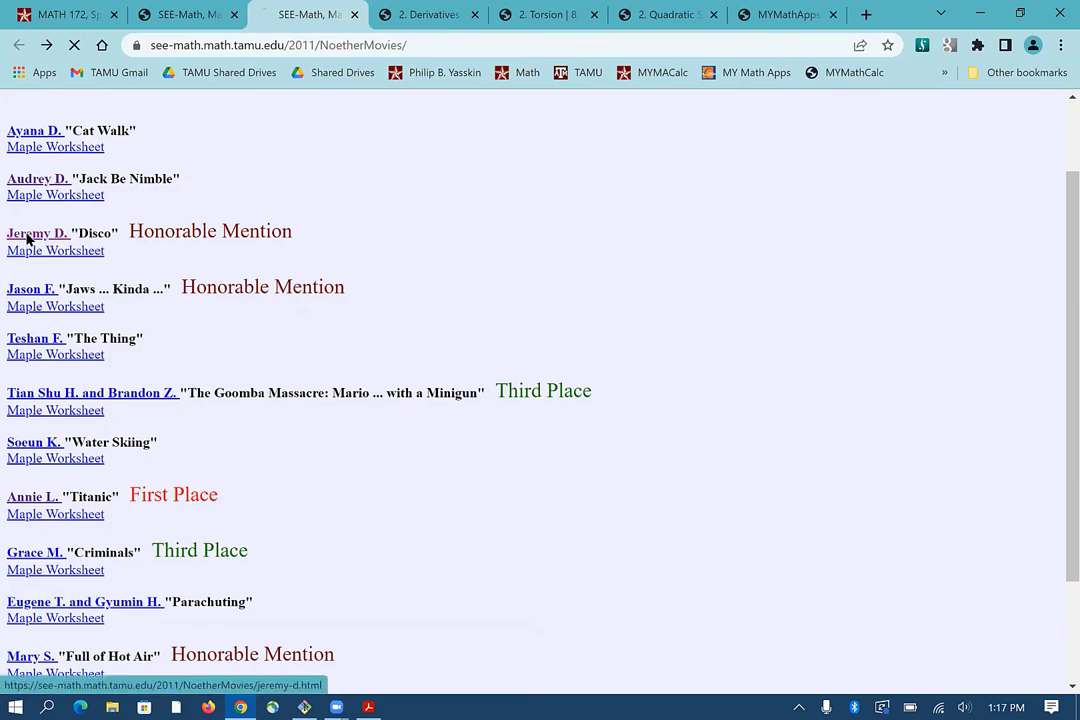
left_click(38, 232)
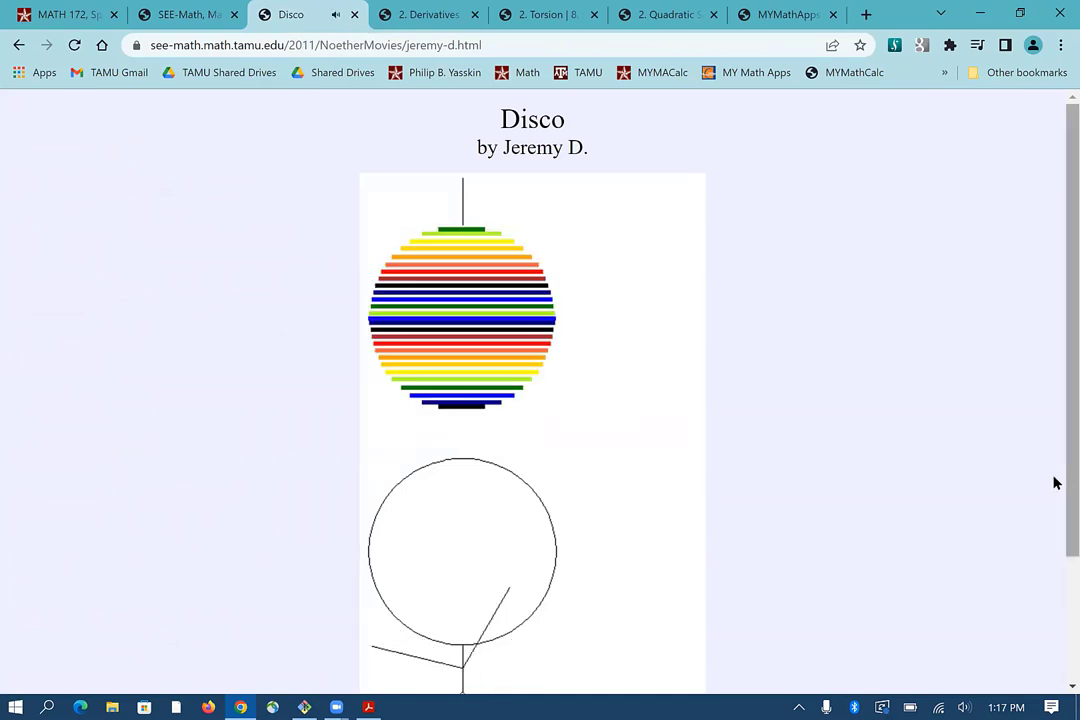
scroll("down", 3)
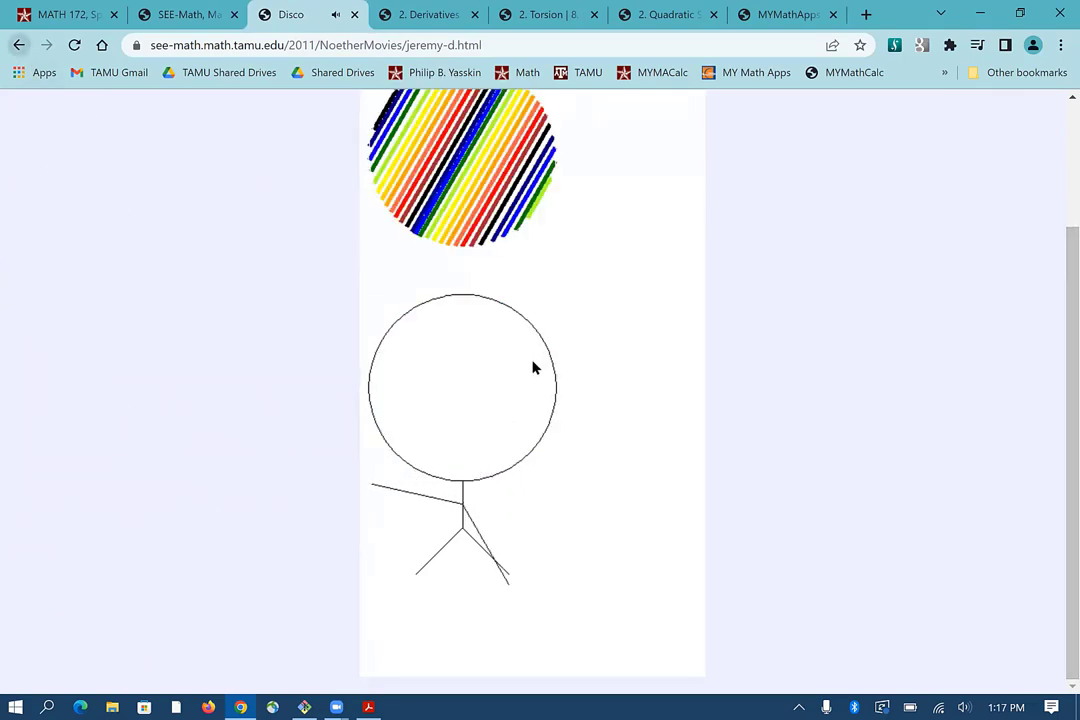
left_click(18, 45)
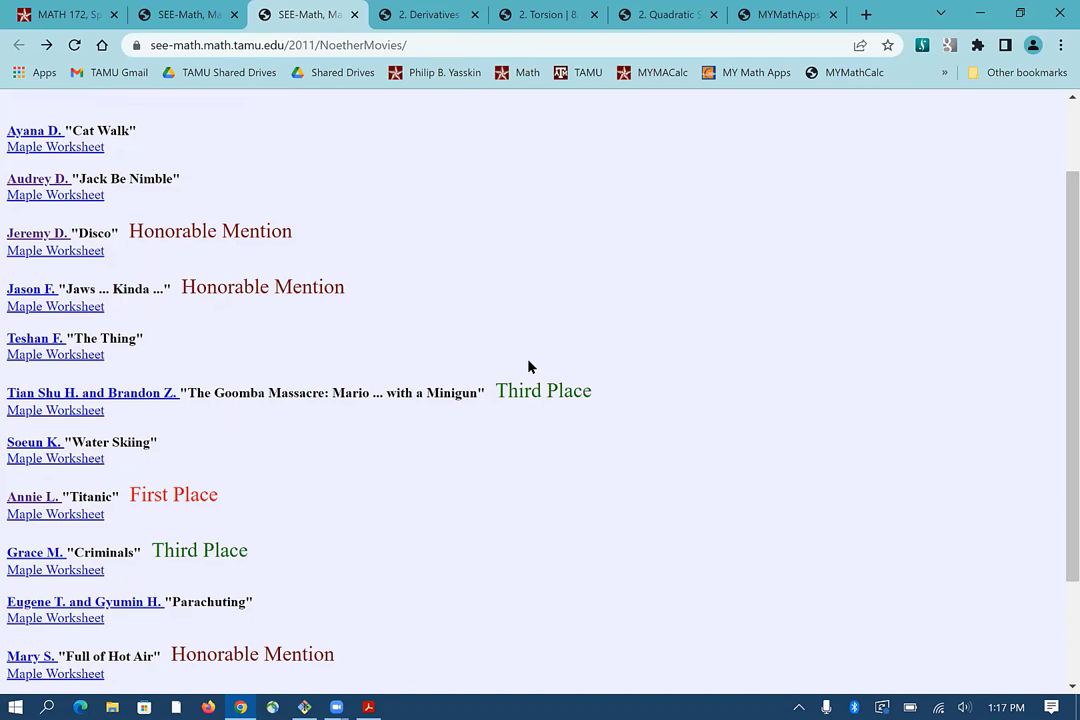
mouse_move(428, 14)
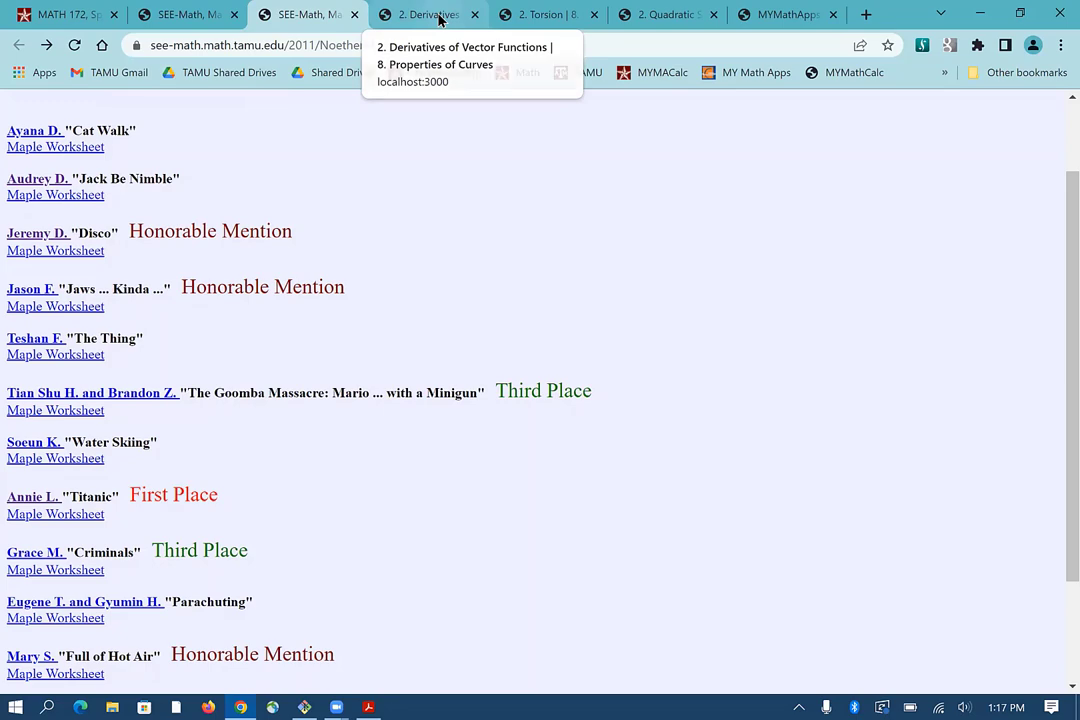
Step: Show the Derivatives of Vector Functions page with its tangent-vector proof and parabola animation
left_click(428, 14)
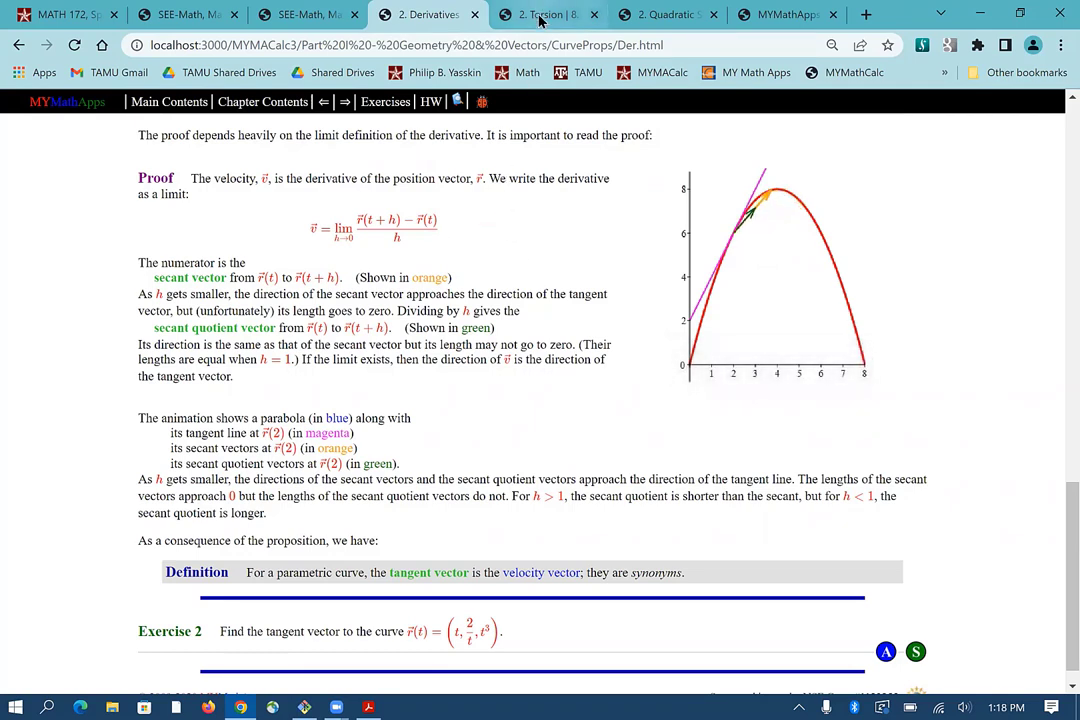
Step: Bring up the Torsion page and play the left-handed helix animation
left_click(545, 14)
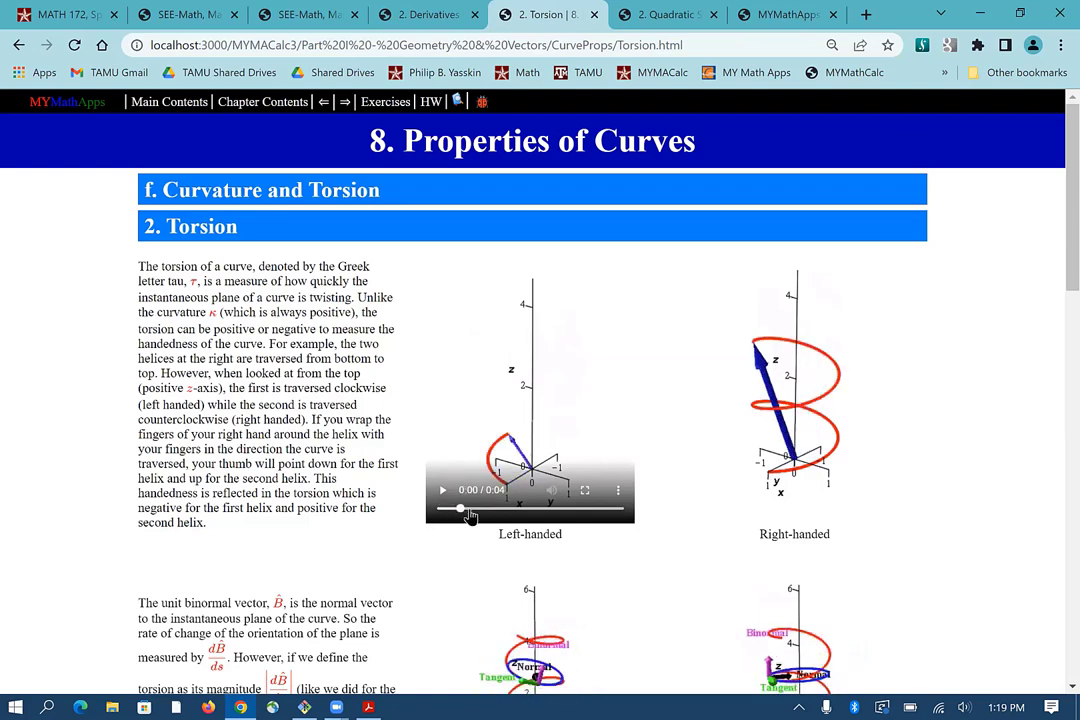
left_click(443, 490)
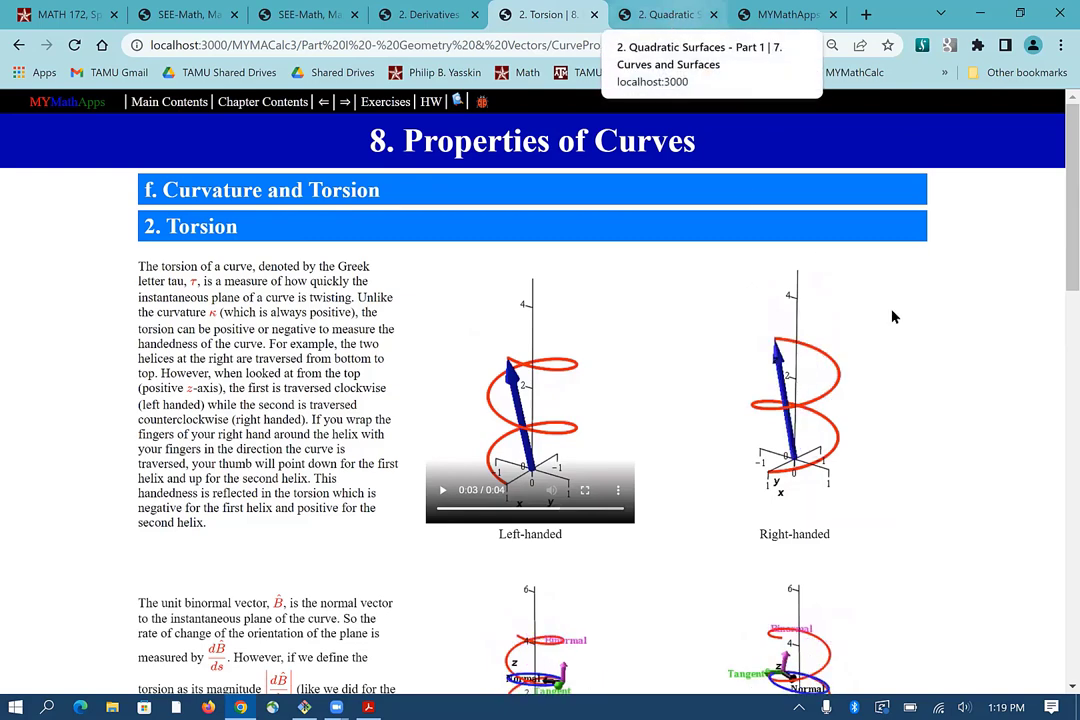
Step: Bring up the Quadratic Surfaces page and scroll through Examples 1–6
left_click(667, 14)
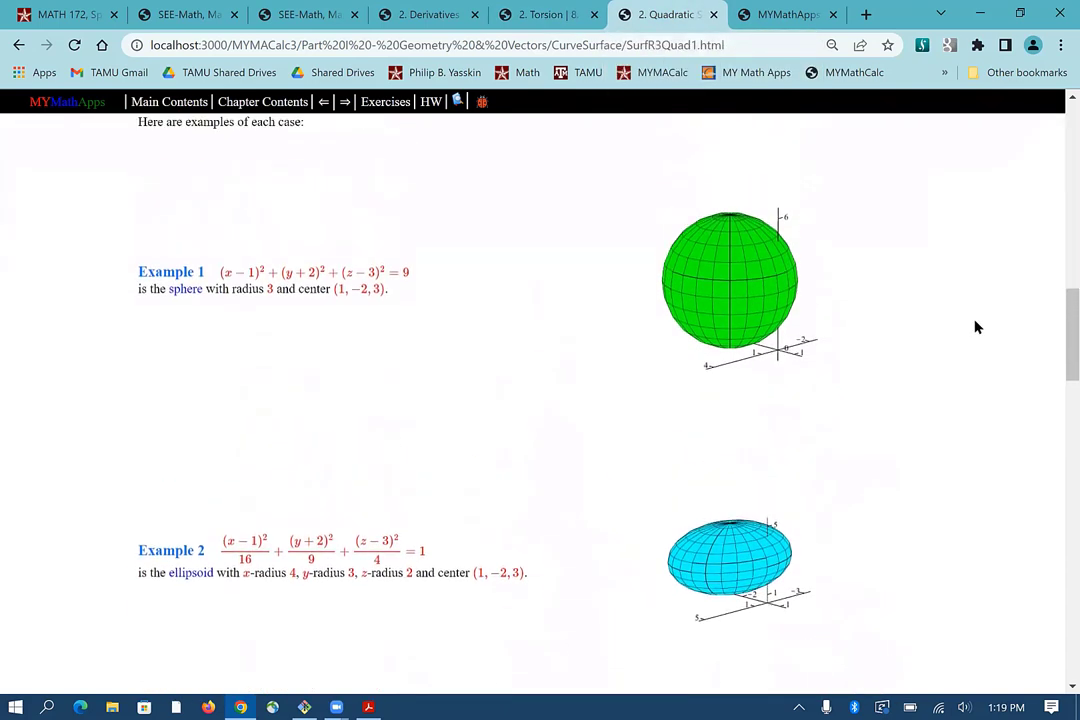
mouse_move(925, 332)
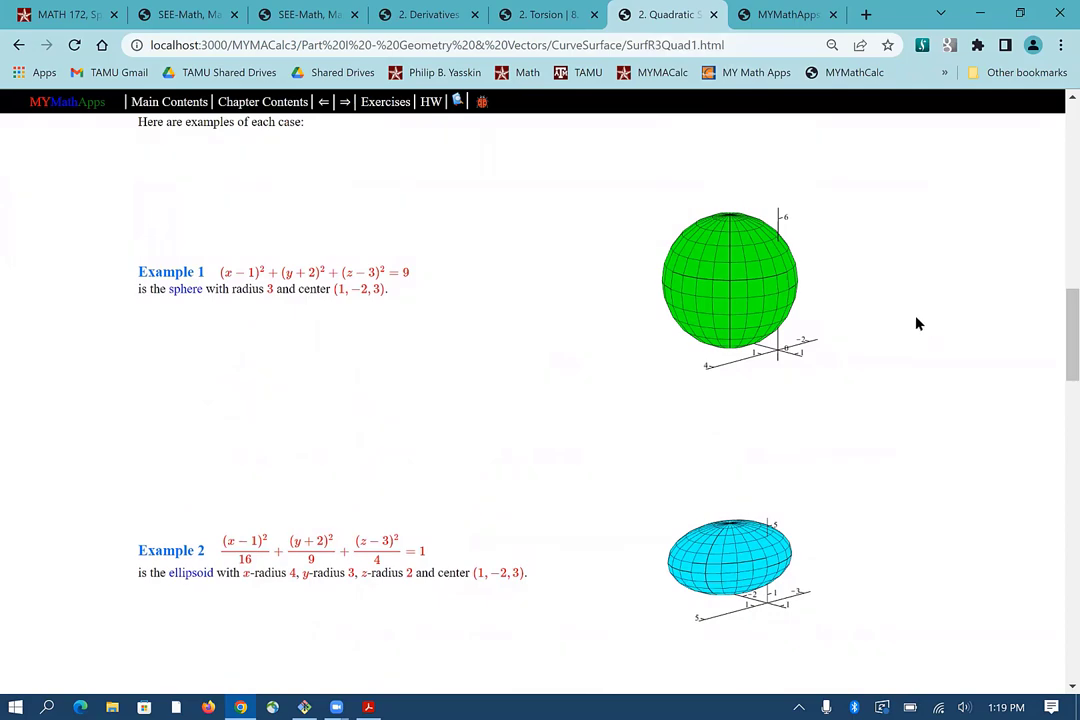
scroll("down", 3)
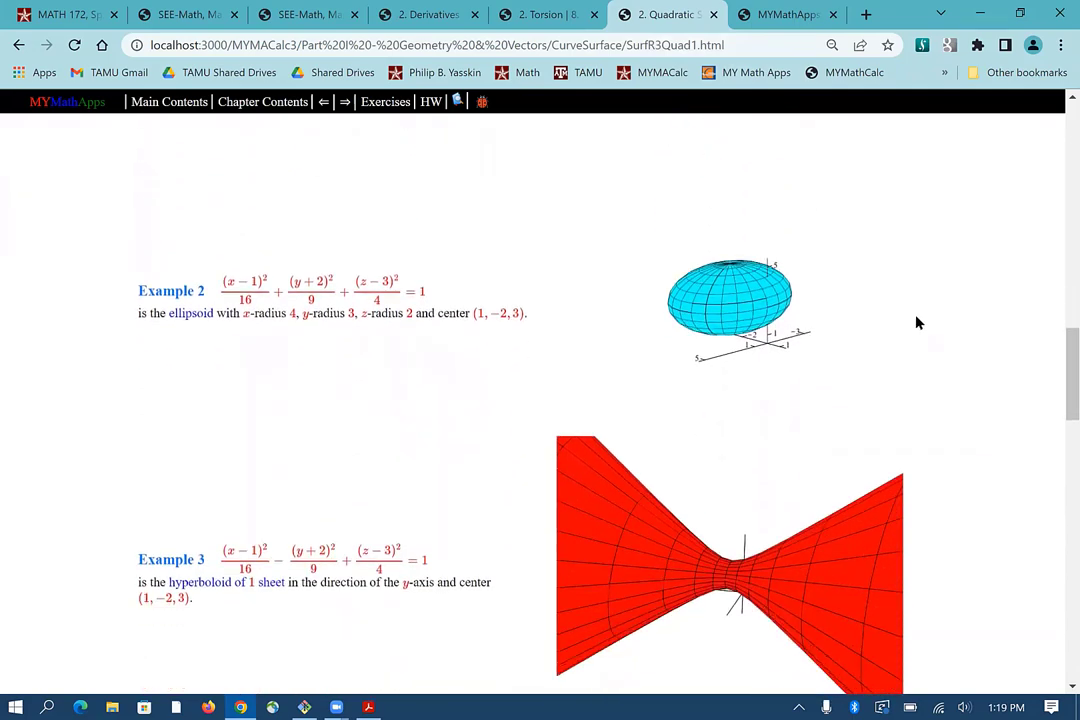
scroll("down", 3)
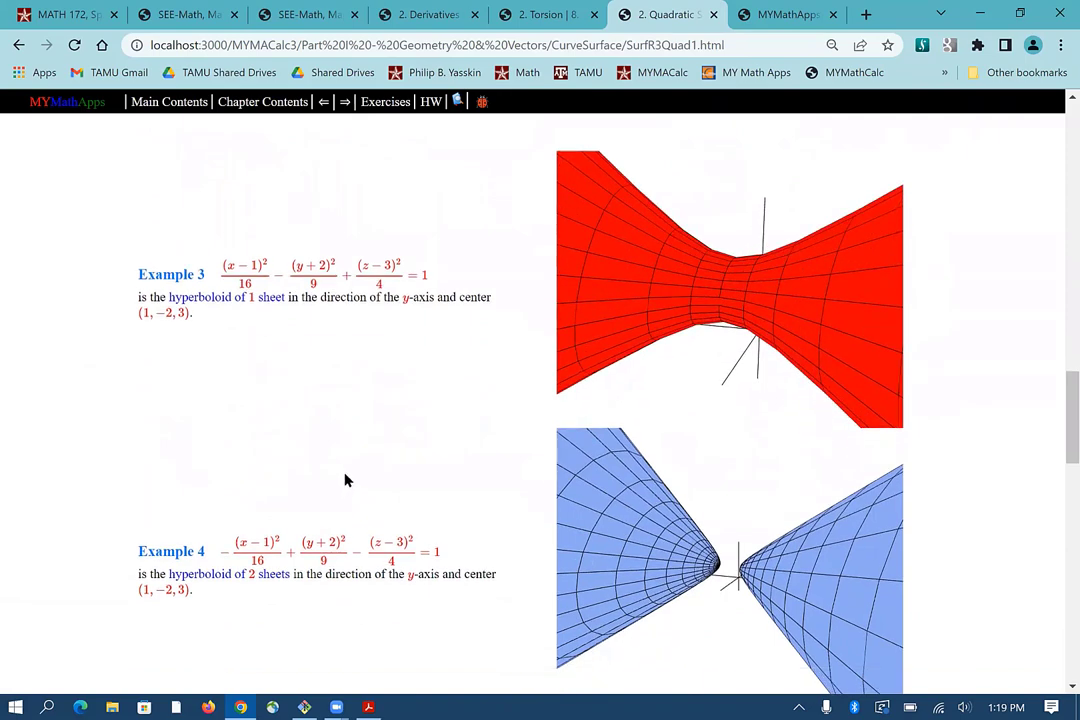
scroll("down", 3)
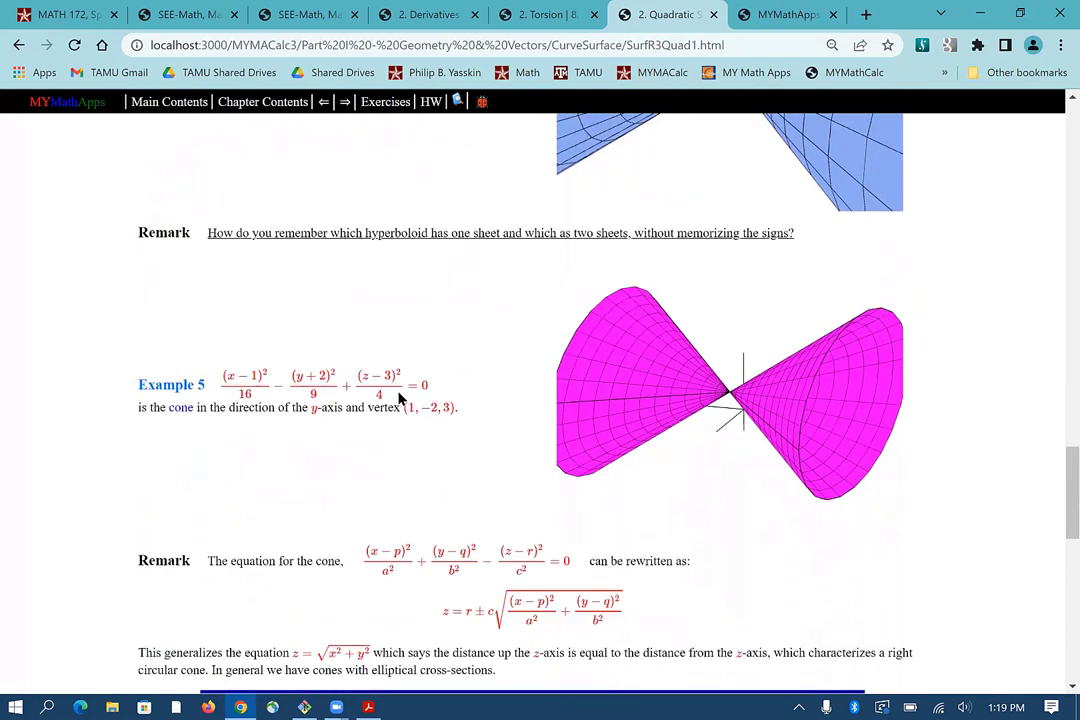
scroll("down", 3)
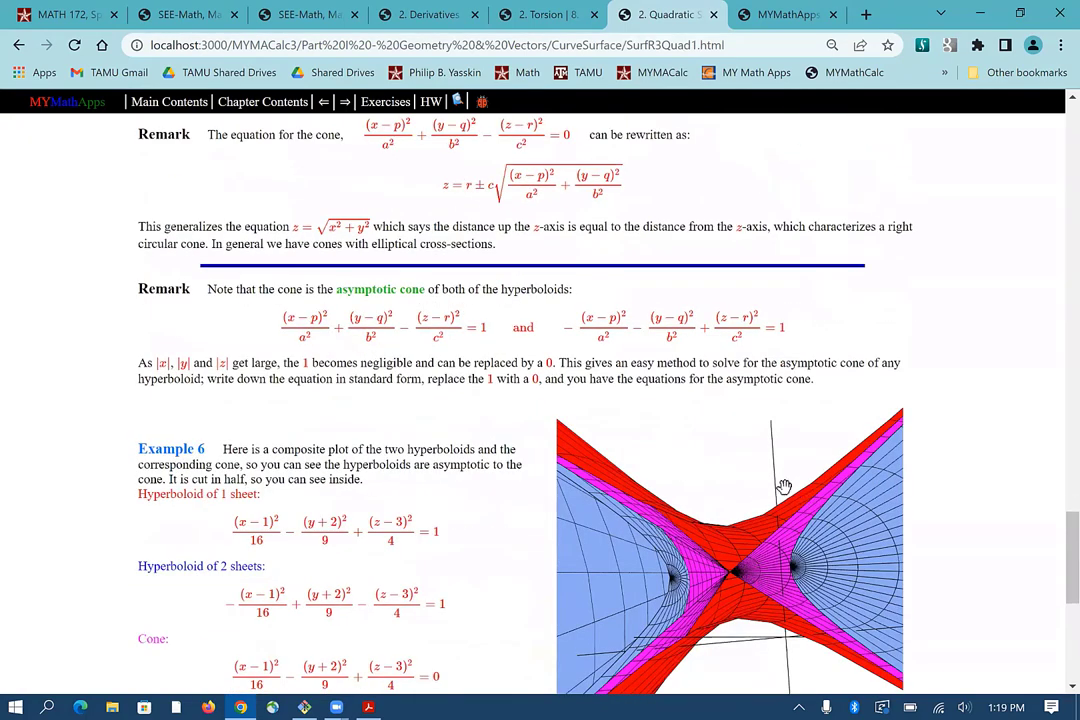
scroll("down", 3)
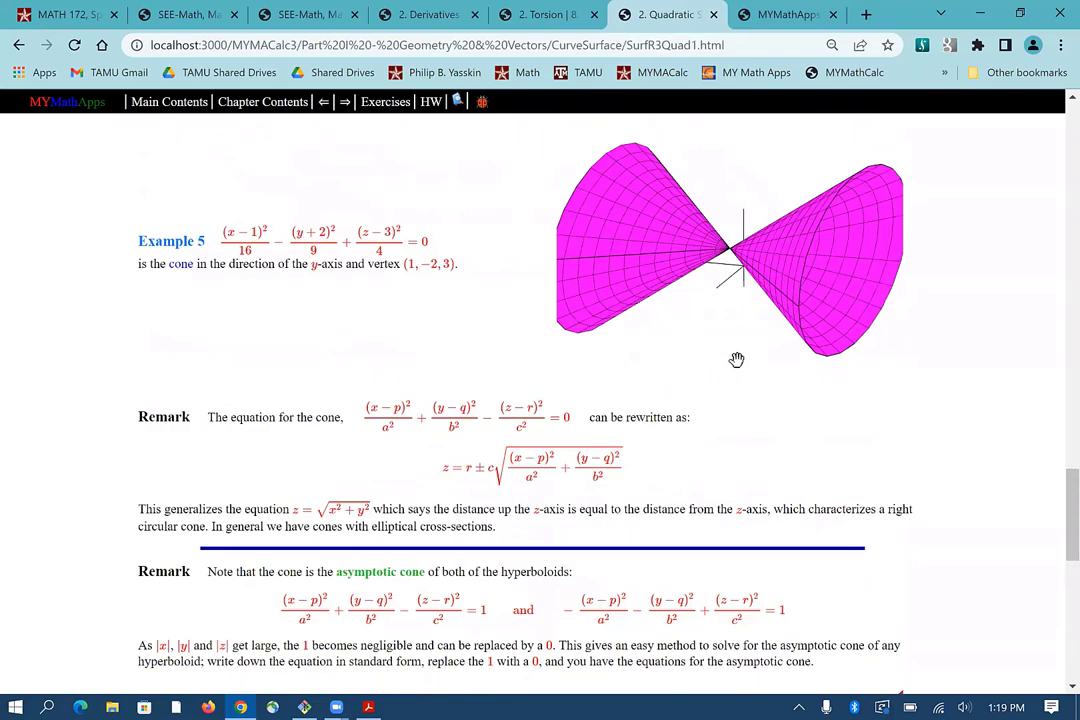
scroll("down", 3)
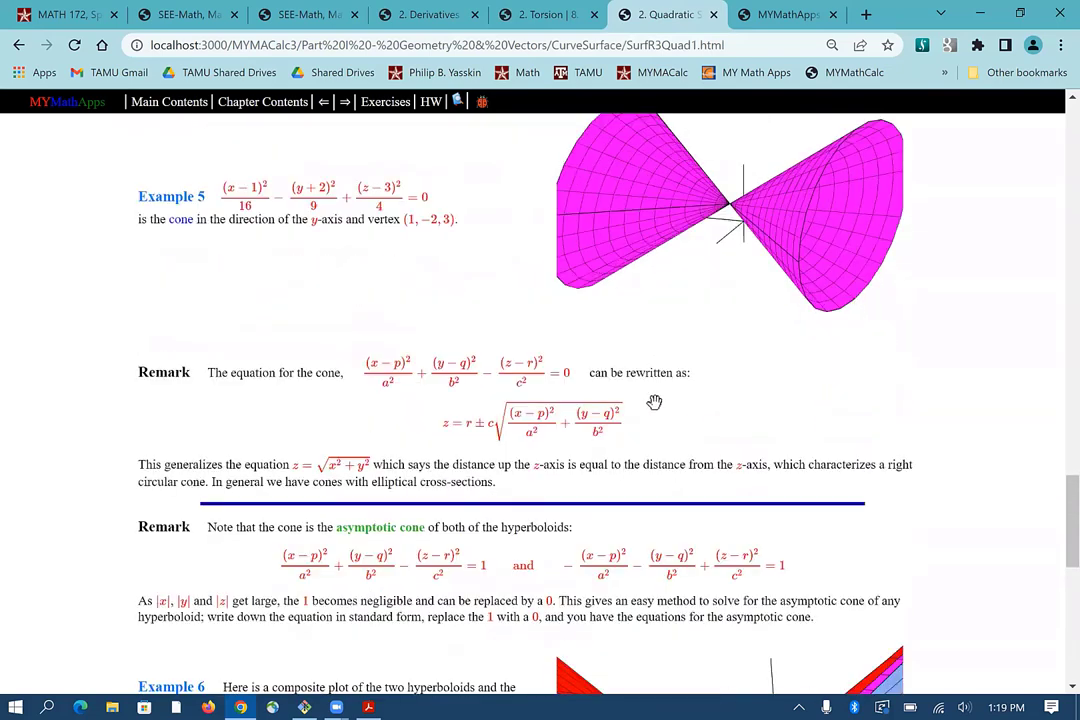
scroll("down", 3)
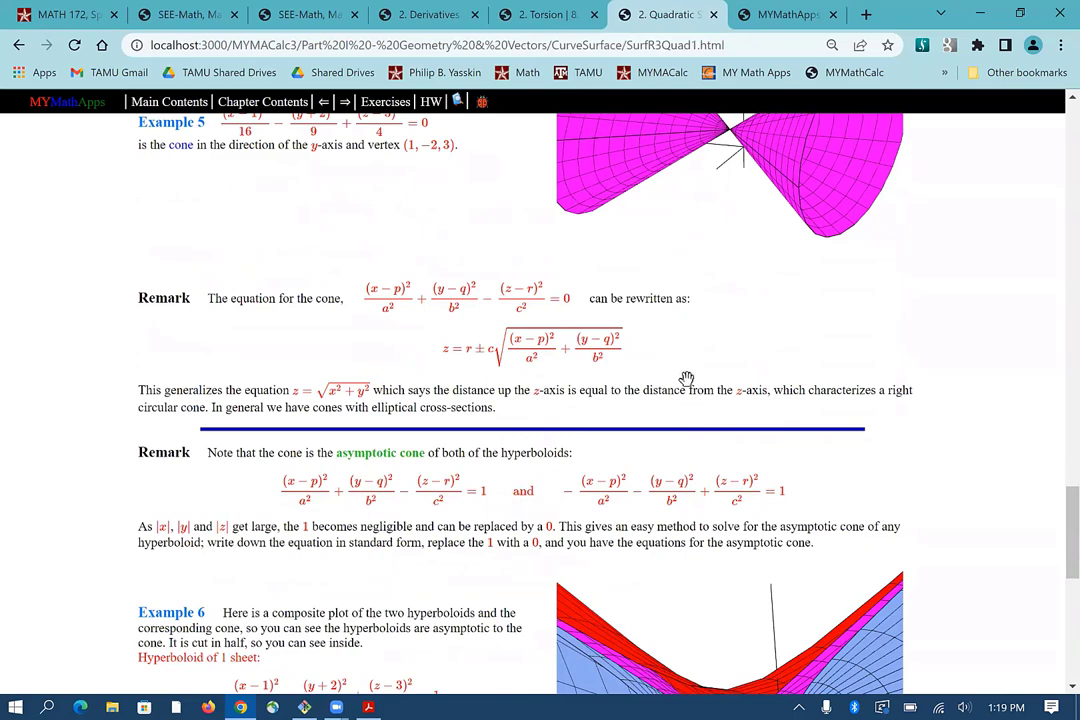
scroll("down", 3)
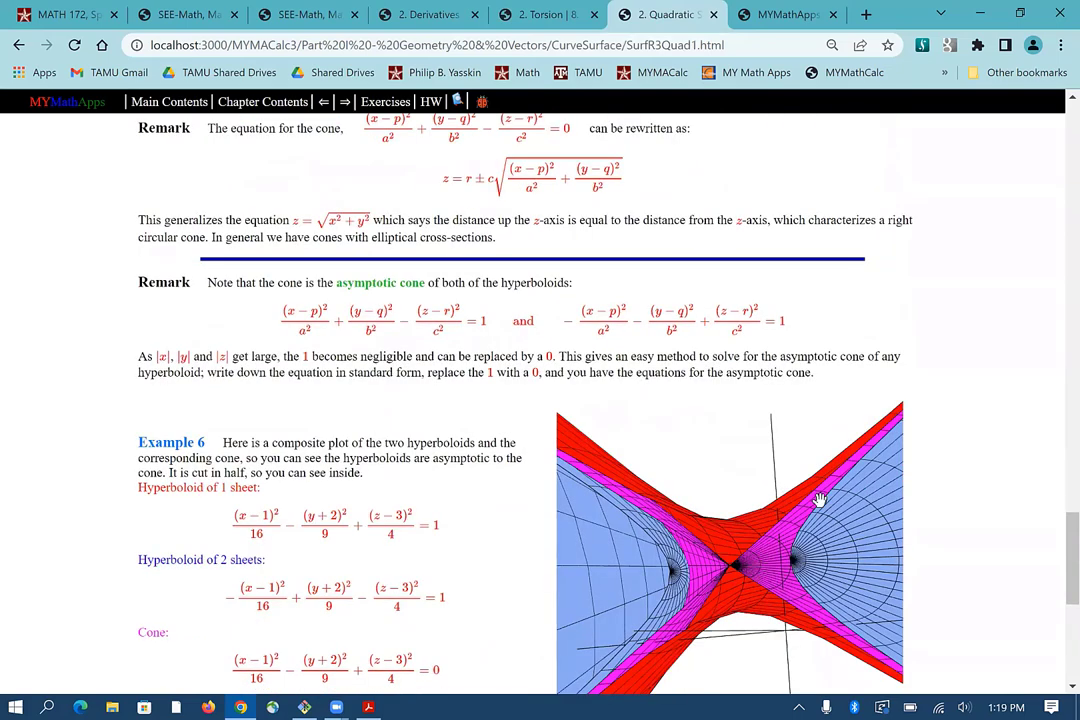
scroll("down", 3)
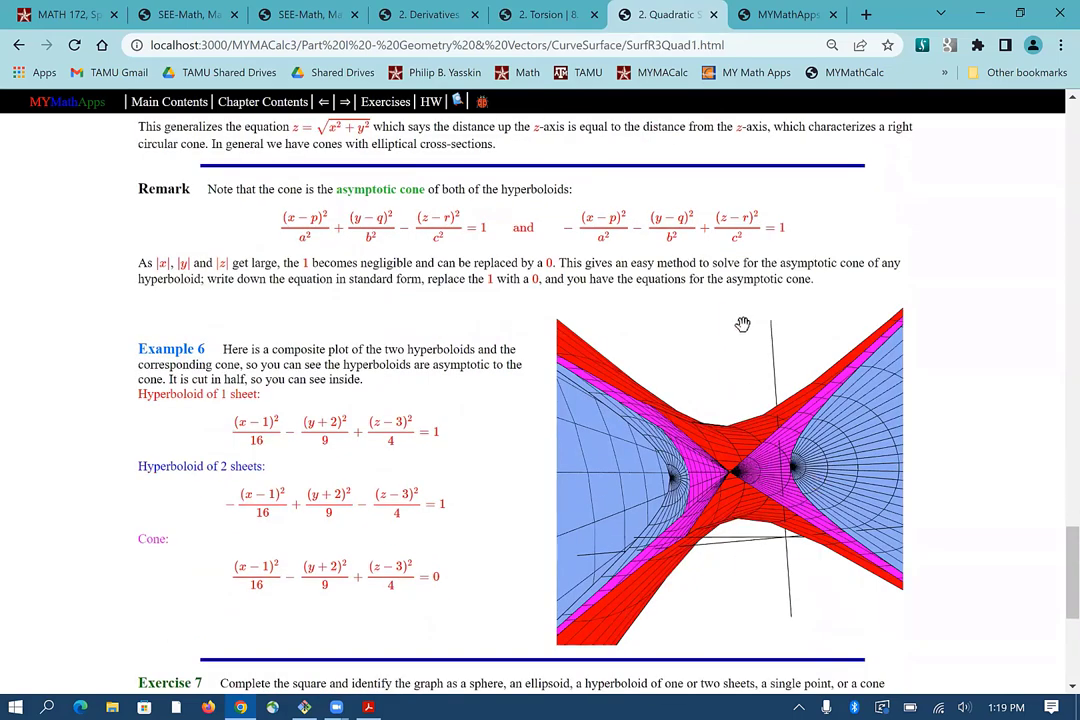
scroll("down", 3)
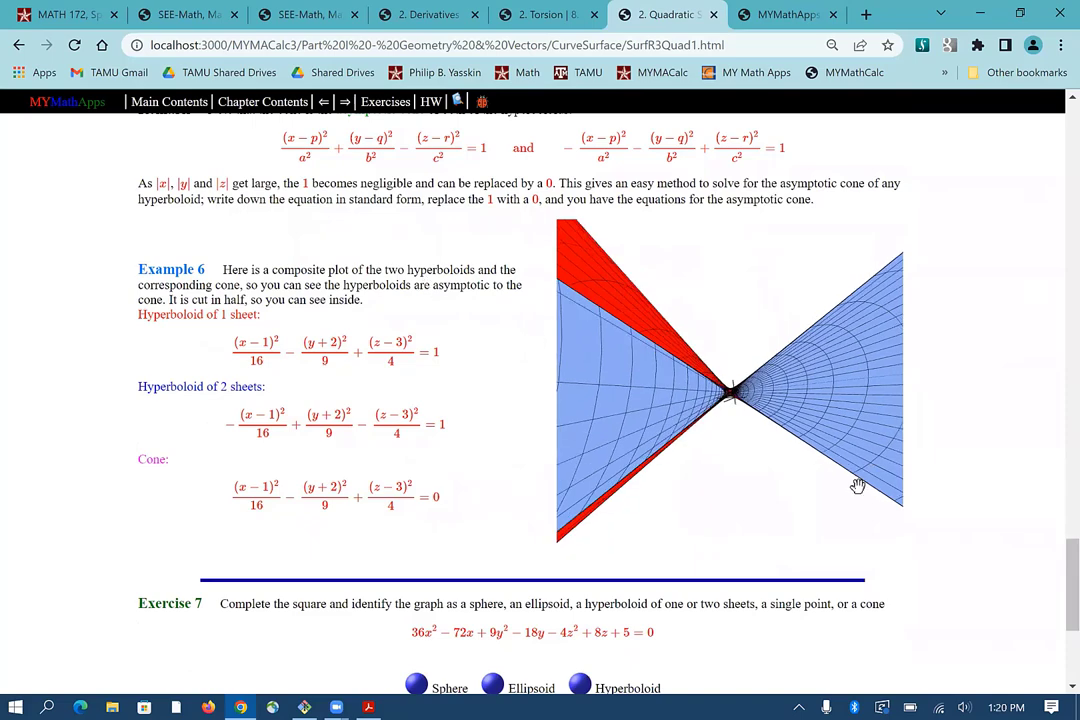
Step: Rotate the composite hyperboloids-and-cone plot and the two-sheet hyperboloid, then scroll further down
left_click_drag(857, 485, 757, 445)
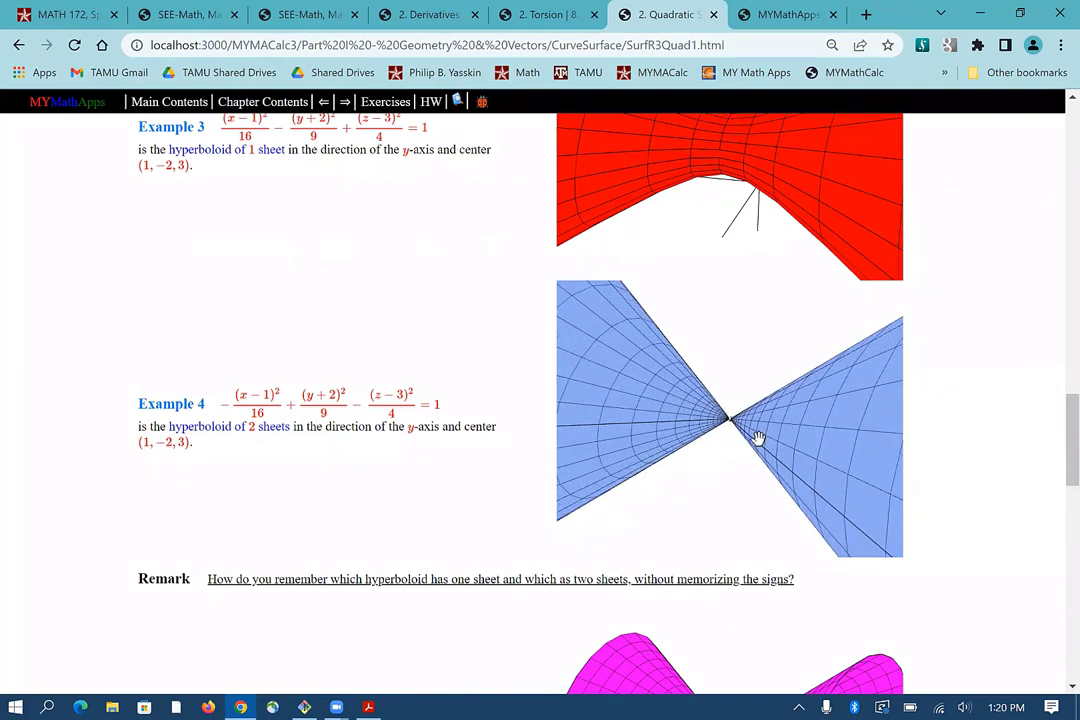
left_click_drag(758, 438, 748, 440)
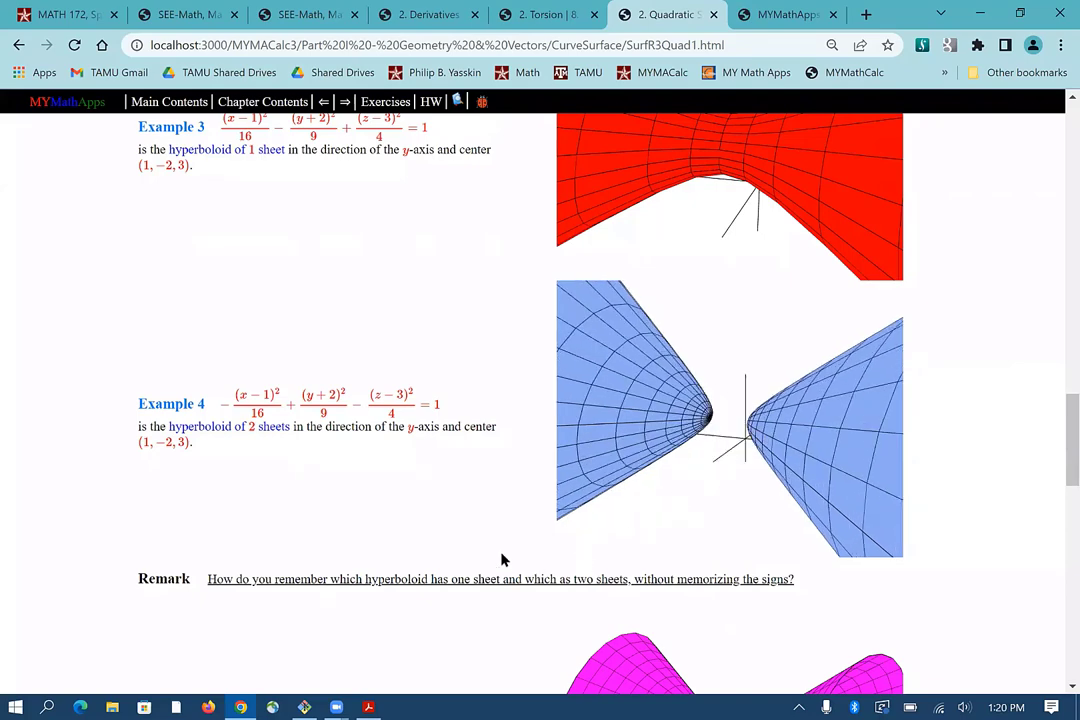
left_click_drag(500, 560, 740, 388)
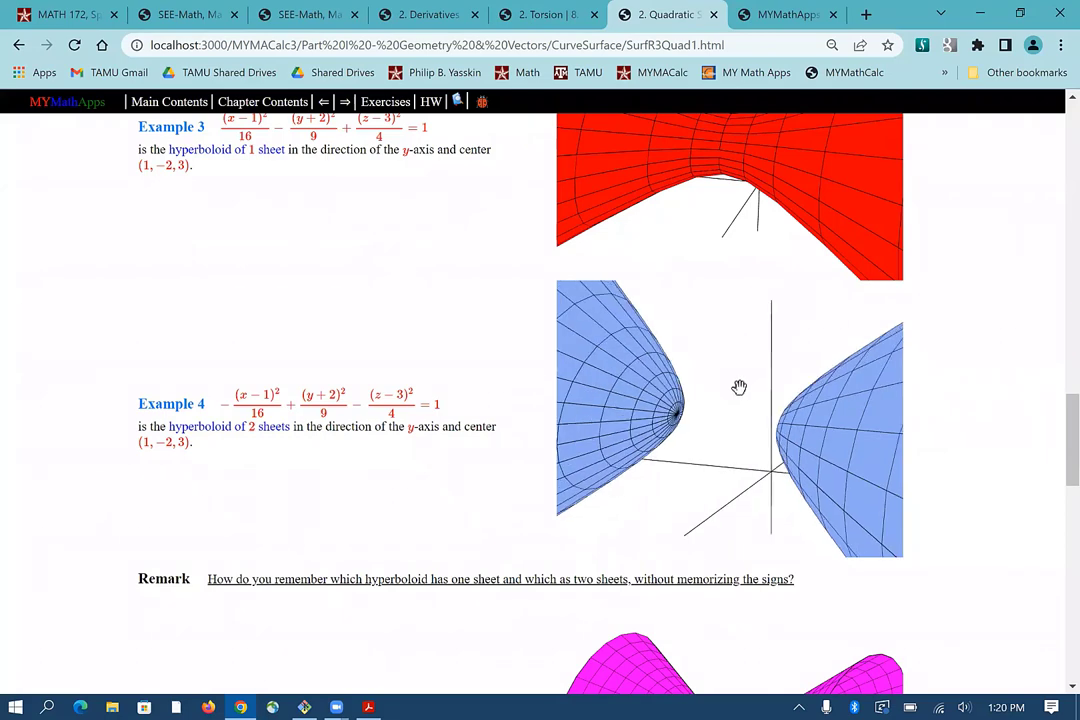
left_click_drag(739, 388, 726, 394)
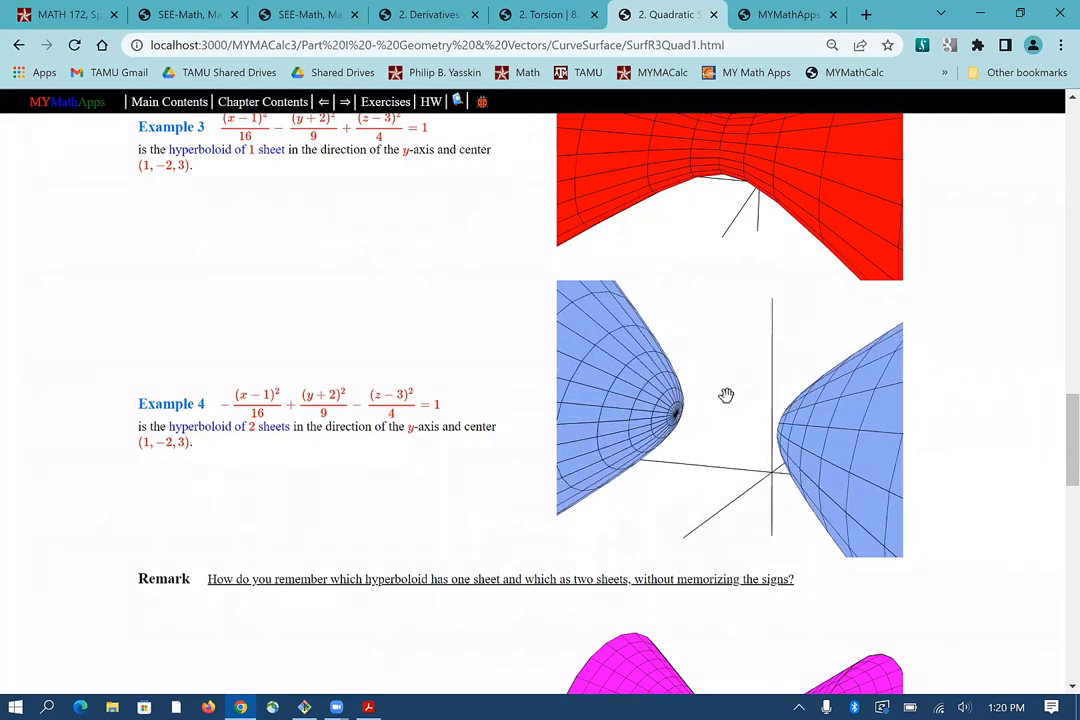
scroll("down", 3)
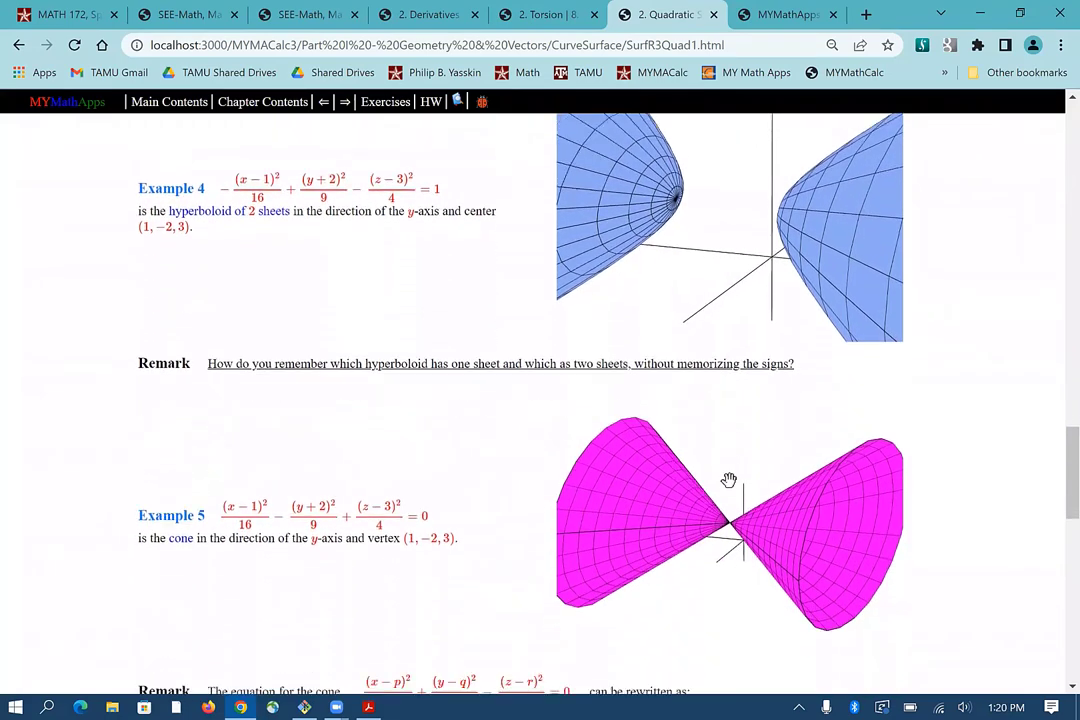
scroll("down", 3)
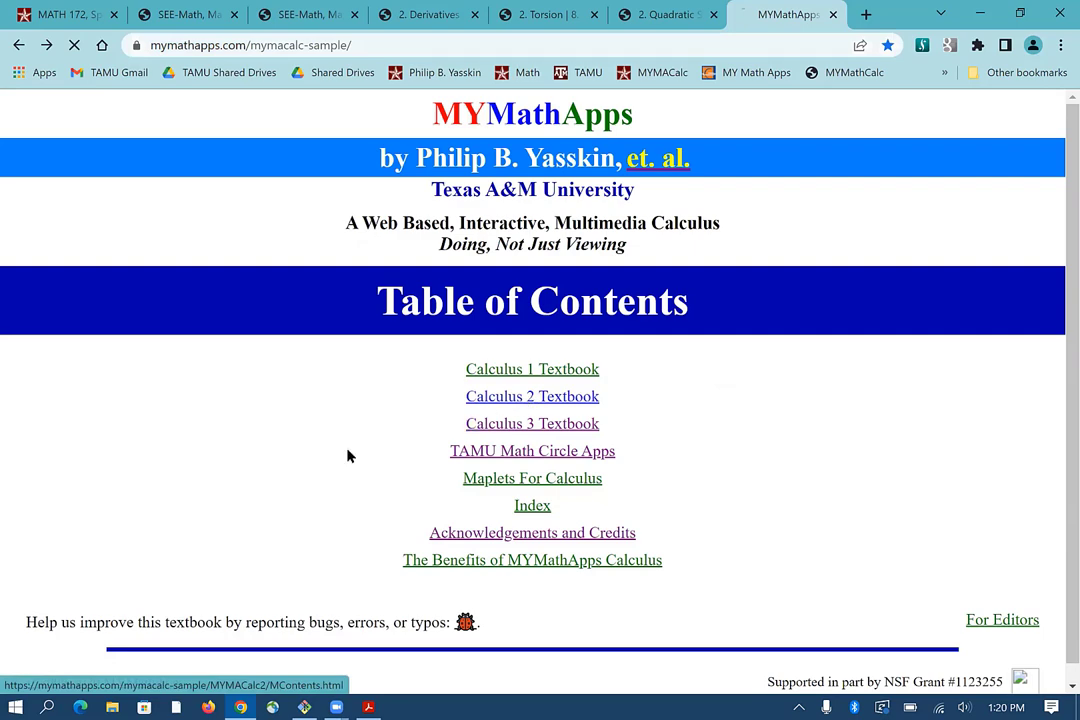
Step: Open the Calculus 2 textbook table of contents and scroll through its chapter list
left_click(532, 396)
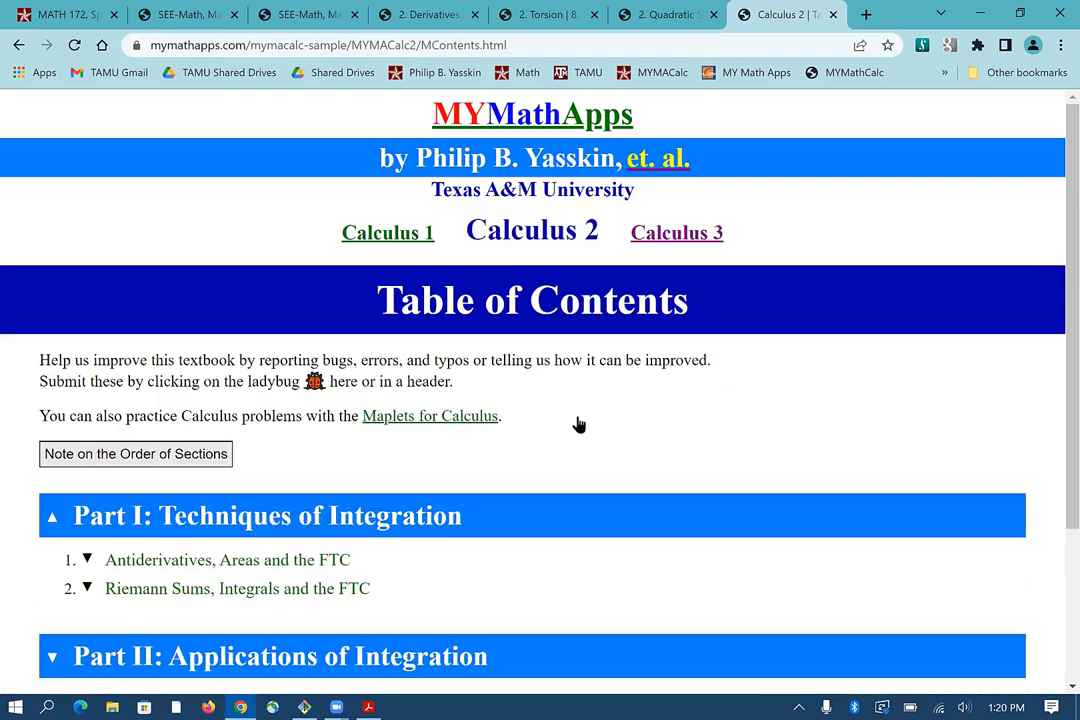
scroll("down", 3)
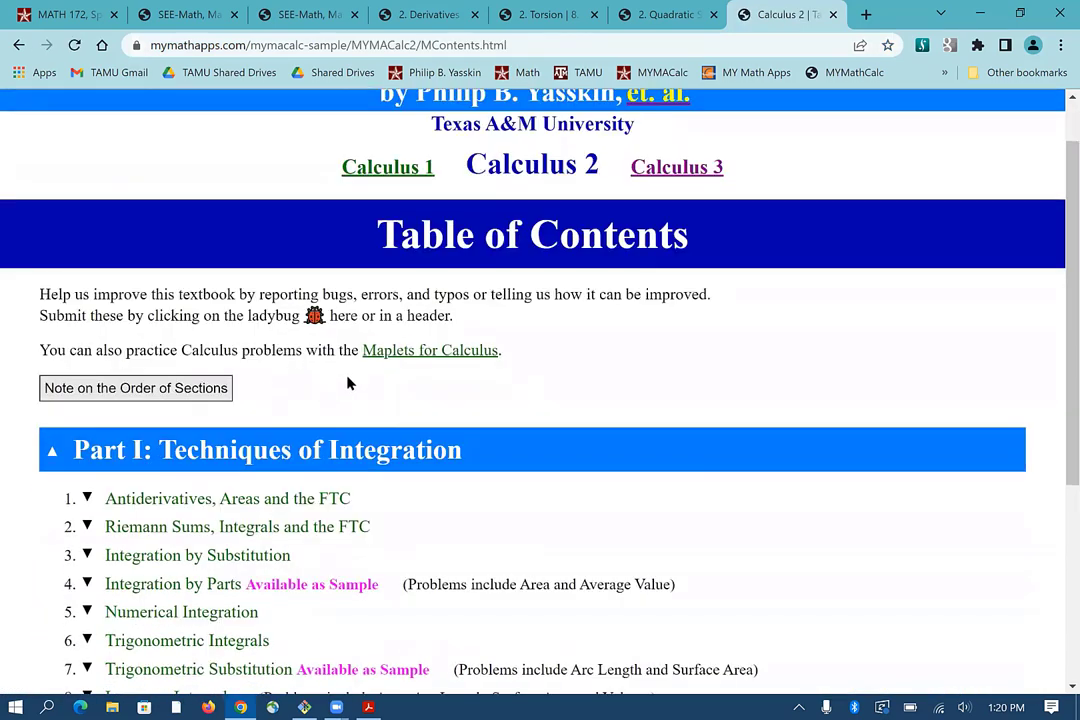
scroll("down", 3)
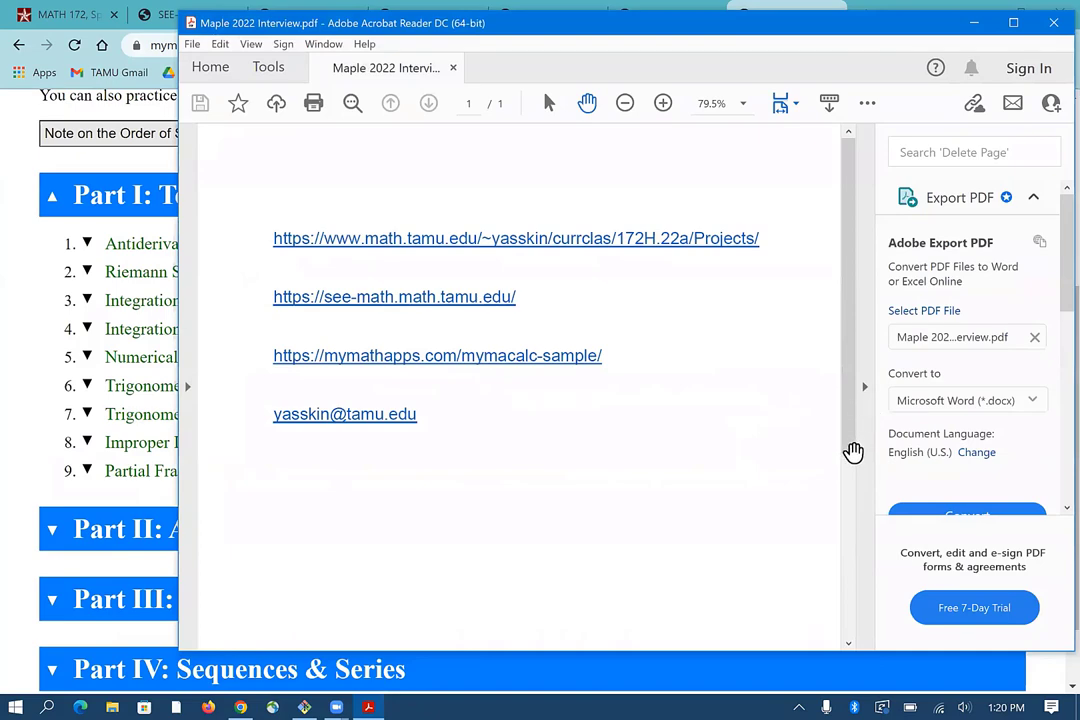
Step: Maximize the Acrobat Reader window so the PDF's links and email are readable
left_click(1013, 22)
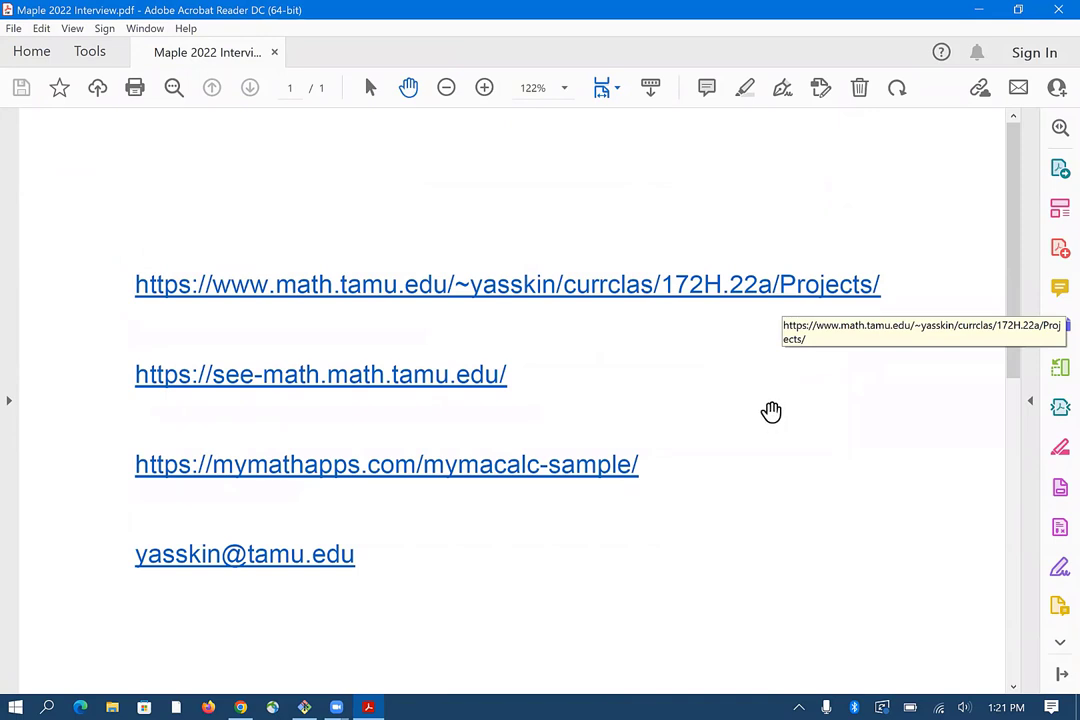
mouse_move(758, 399)
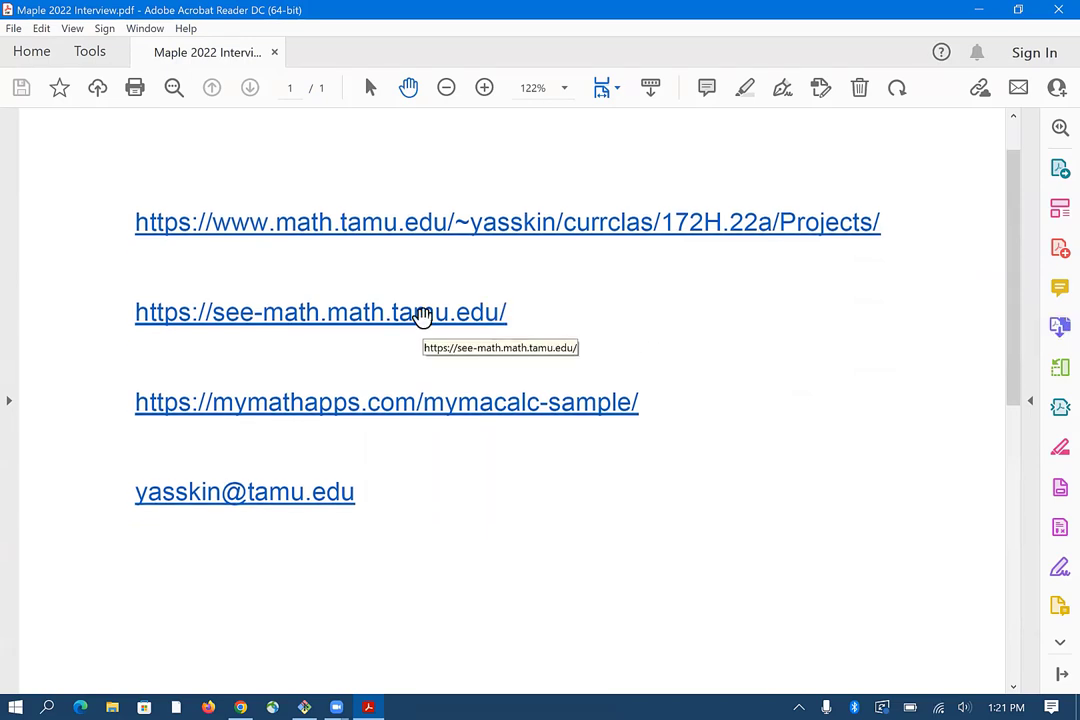
mouse_move(480, 420)
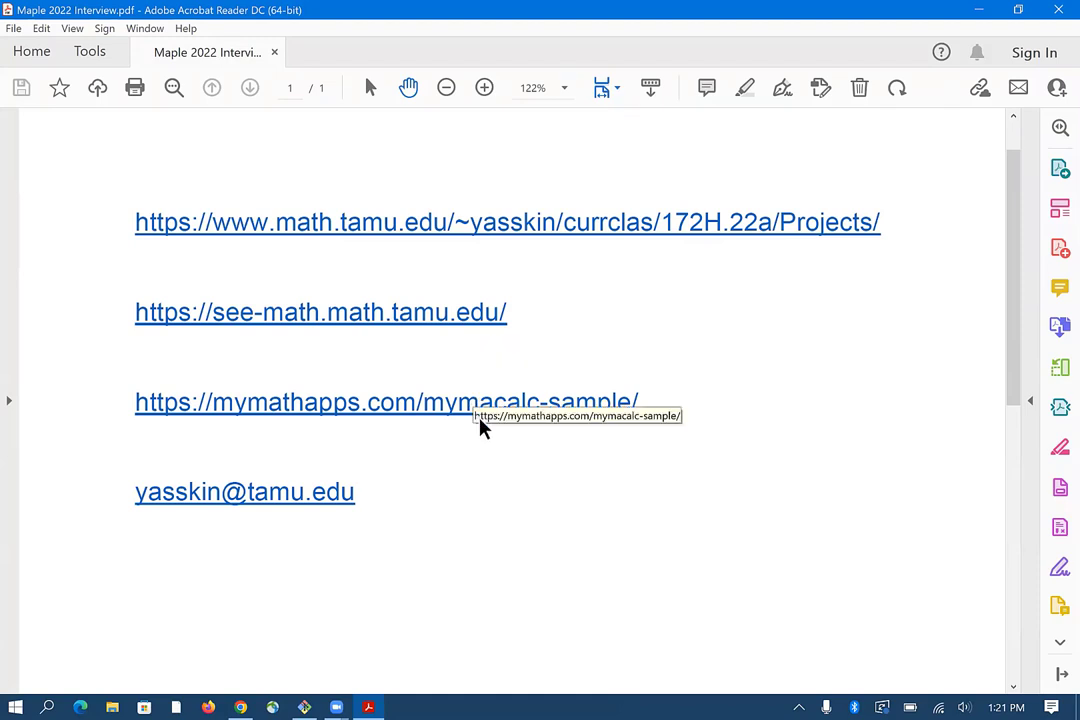
mouse_move(427, 449)
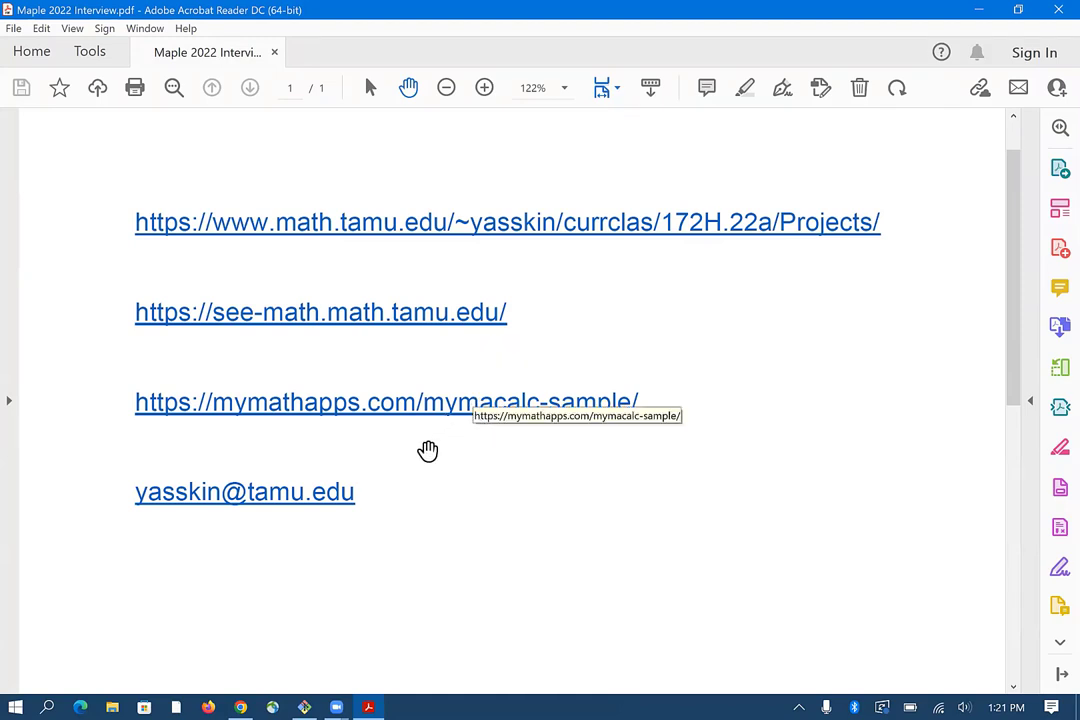
mouse_move(459, 476)
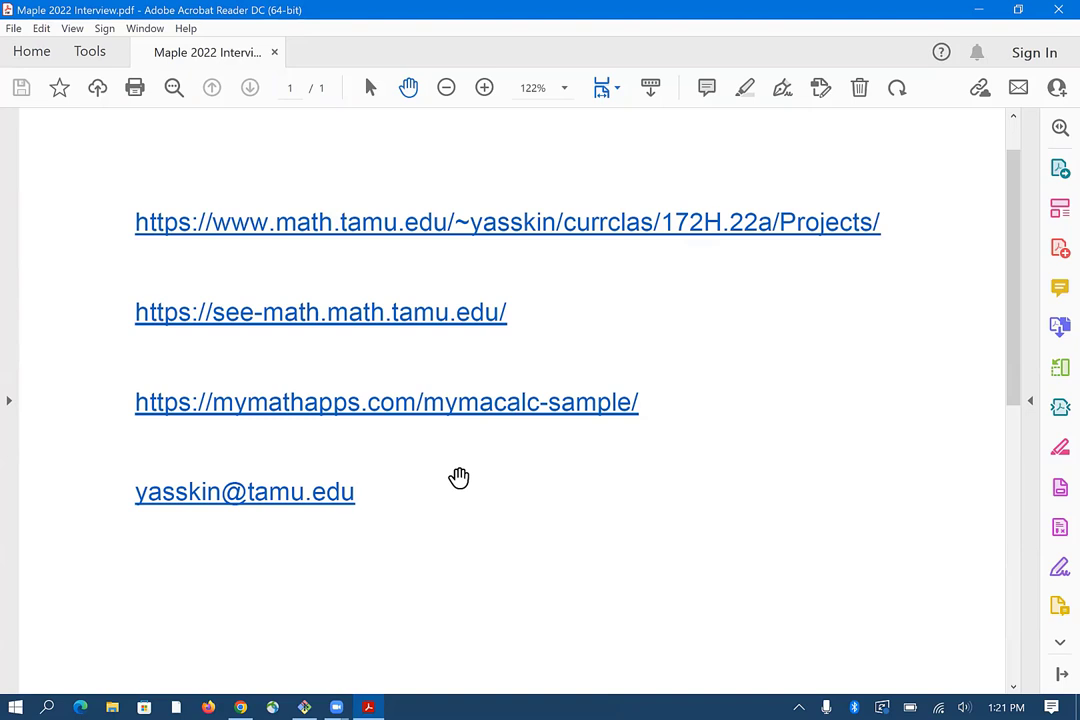
mouse_move(512, 473)
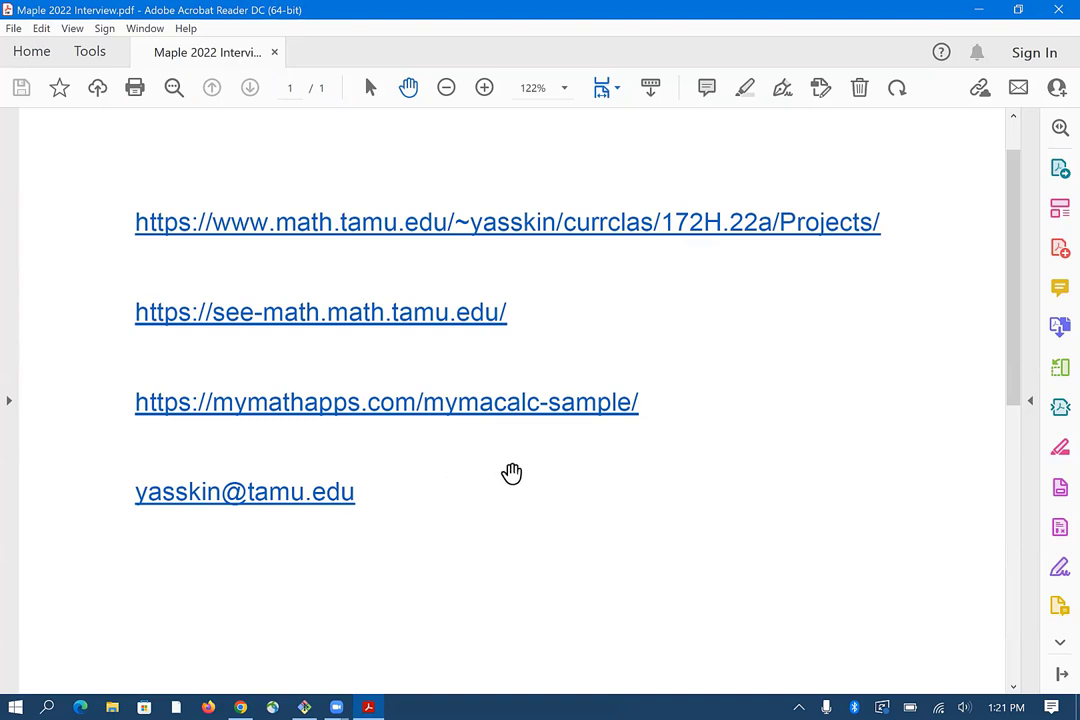